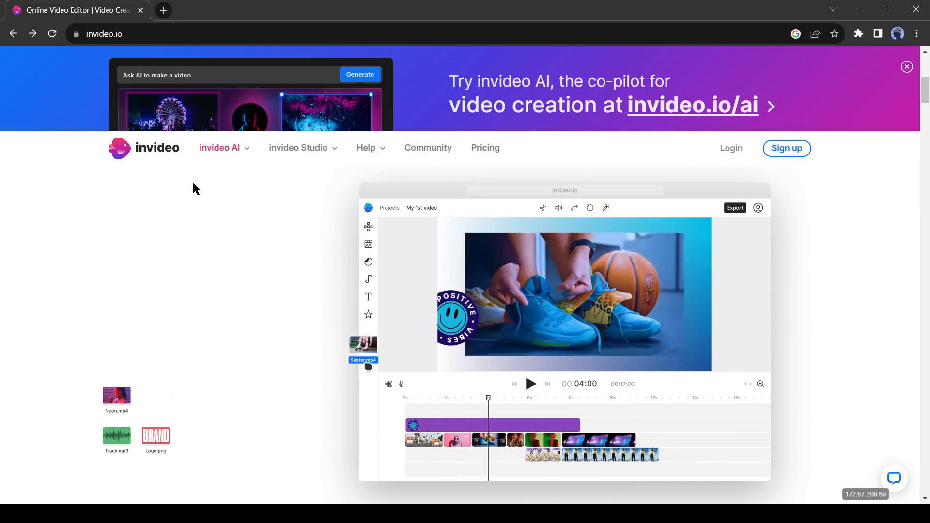
Step: Follow the 'Try invideo AI' banner to the AI landing page and scroll through its feature sections
left_click(487, 440)
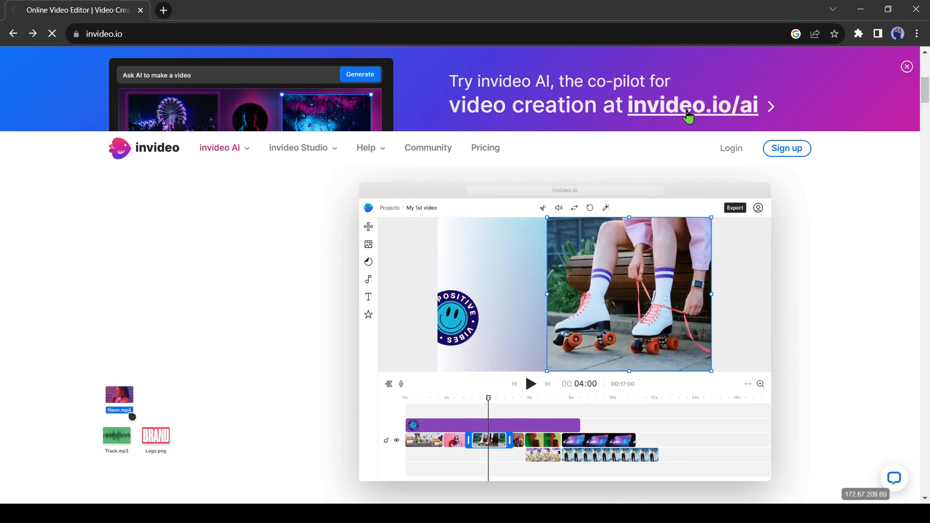
left_click(693, 105)
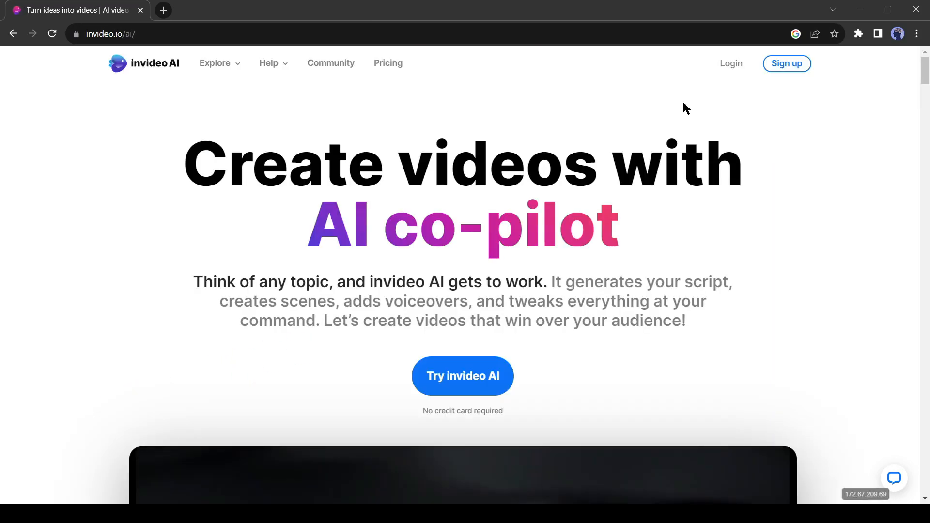
scroll("down", 3)
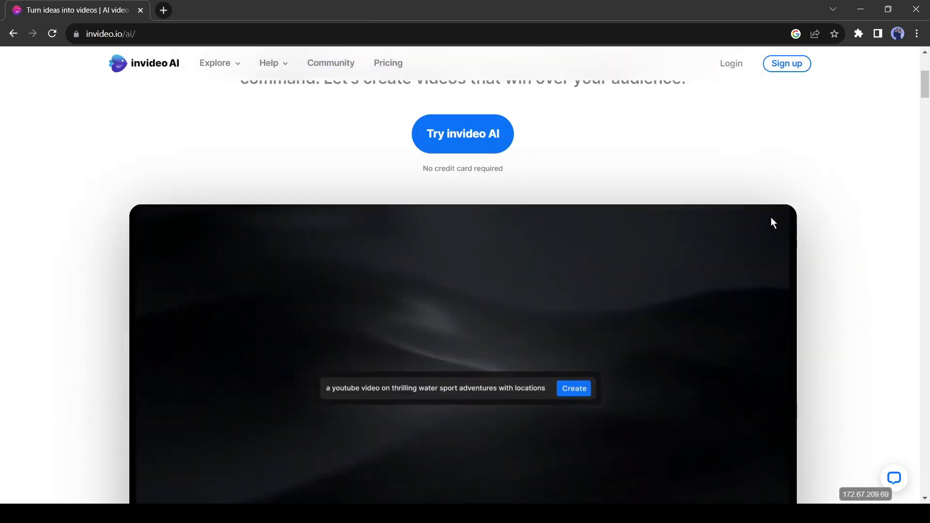
scroll("down", 3)
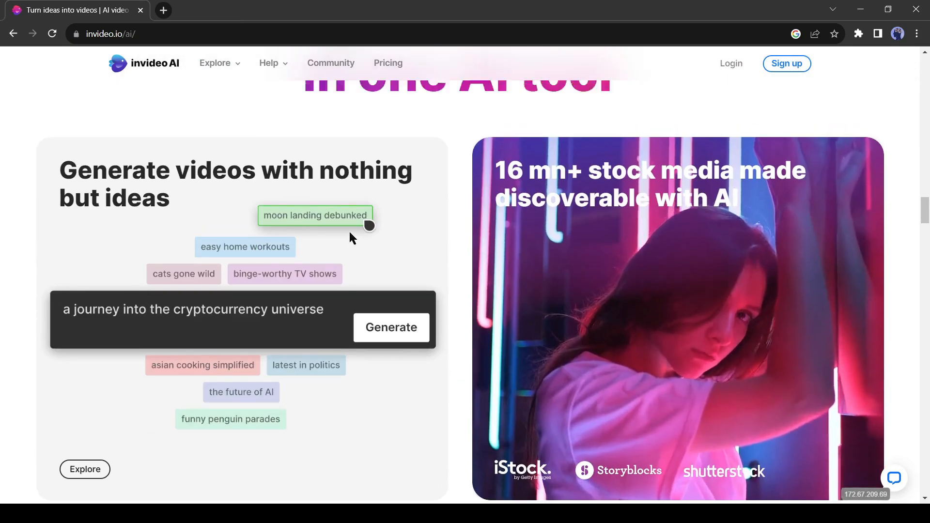
scroll("up", 3)
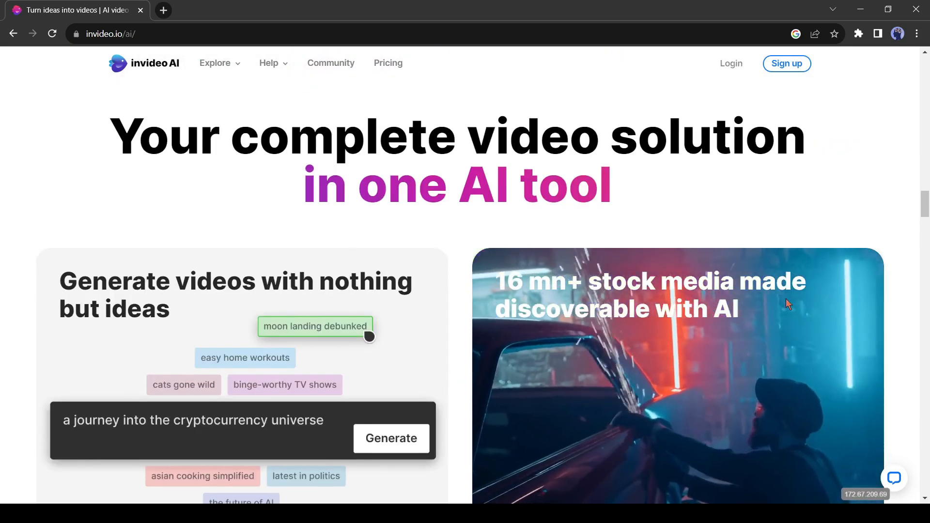
scroll("down", 3)
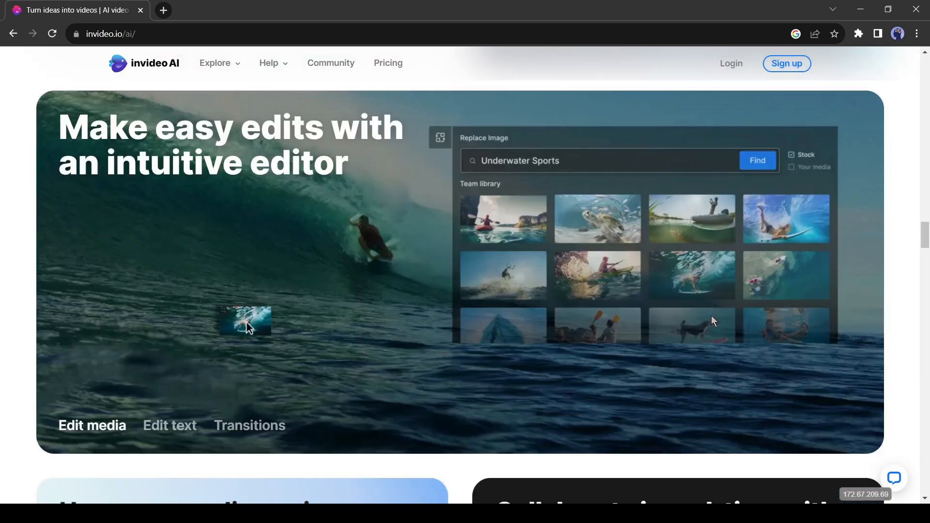
scroll("down", 3)
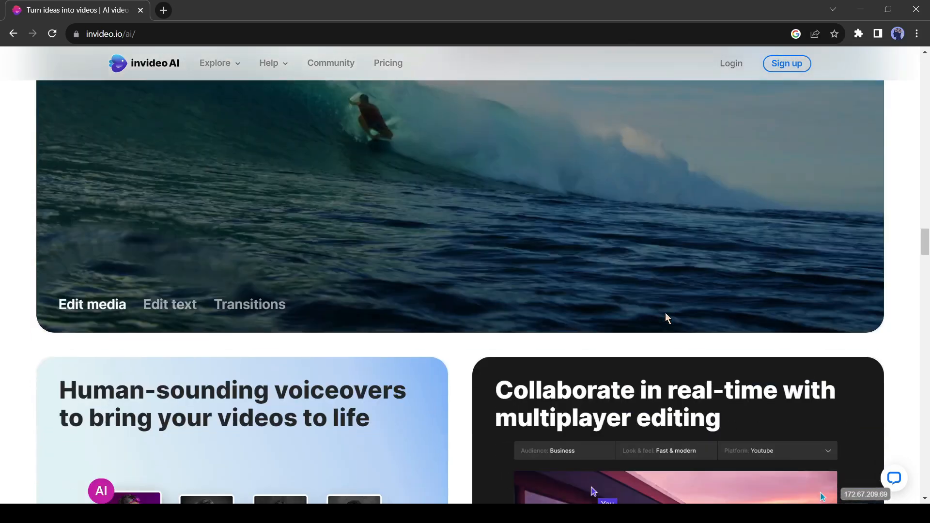
scroll("down", 3)
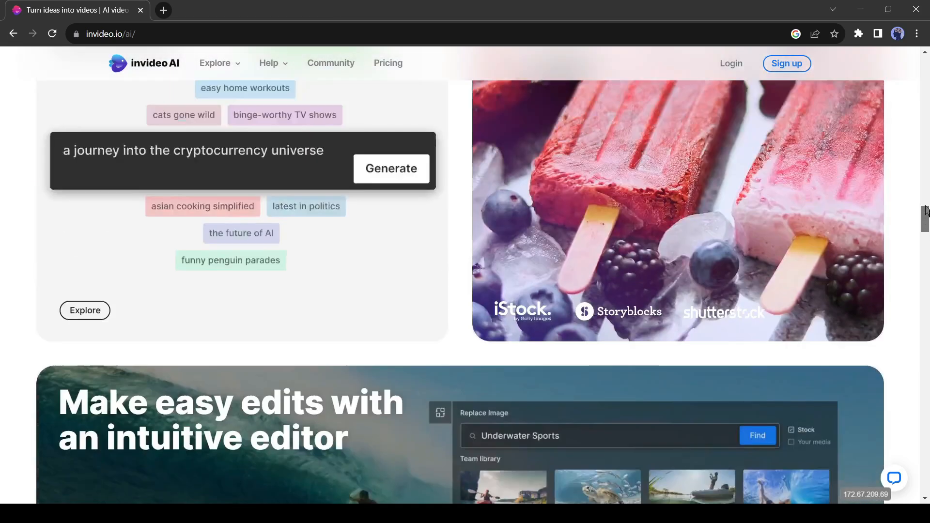
scroll("up", 3)
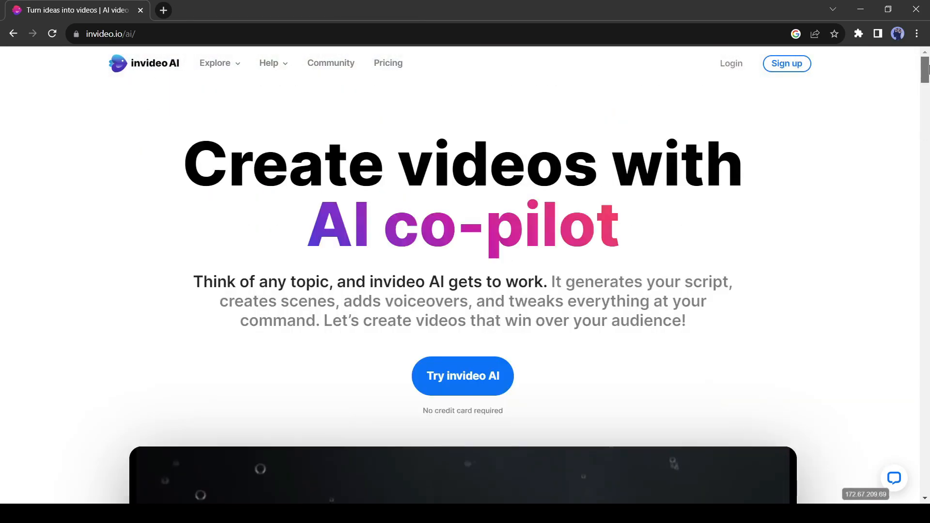
Step: Start the invideo AI trial, sign in and confirm the name and workspace details
left_click(463, 376)
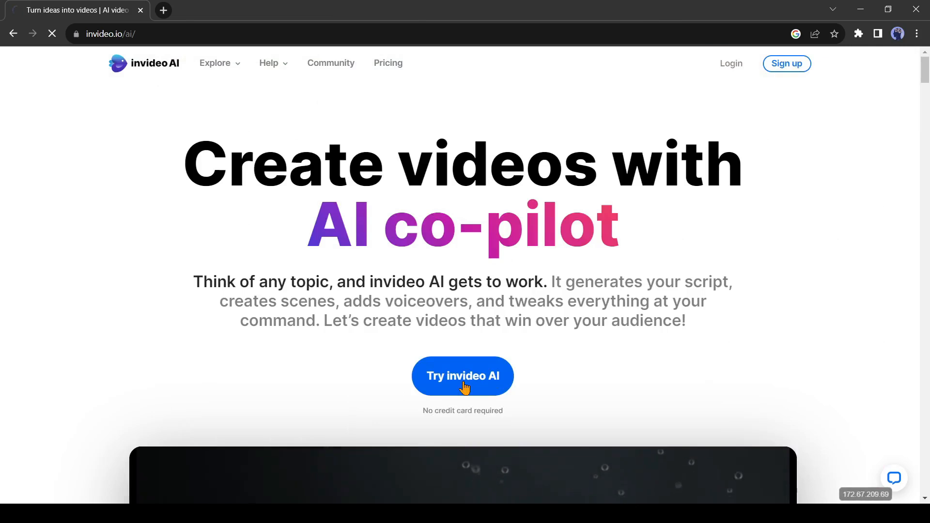
left_click(462, 376)
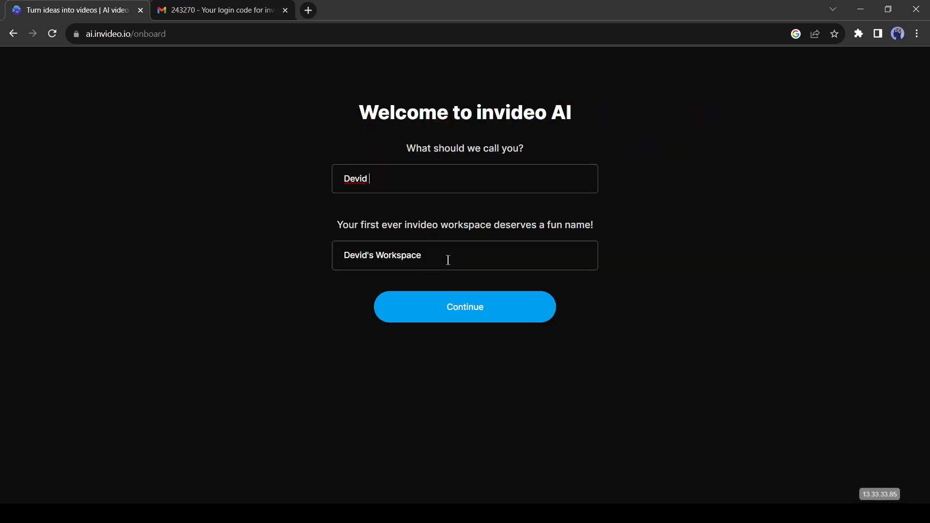
left_click(464, 307)
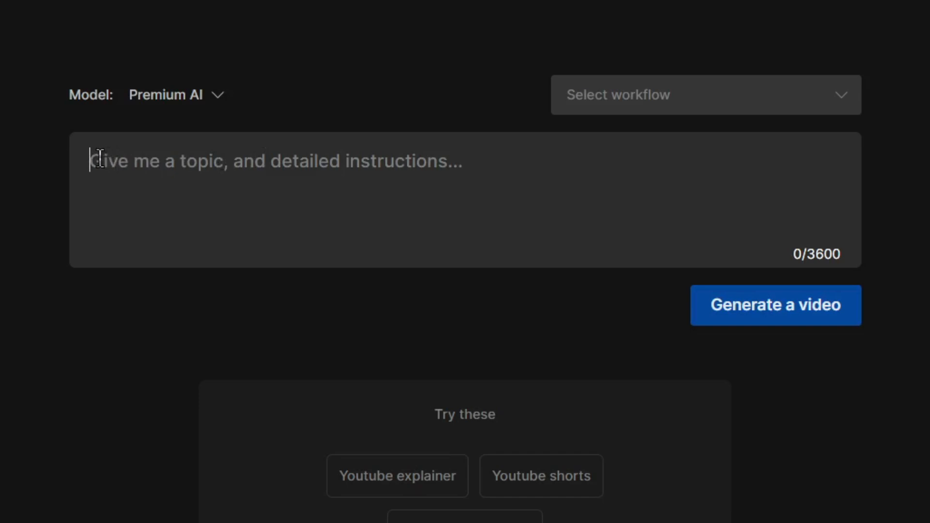
mouse_move(405, 161)
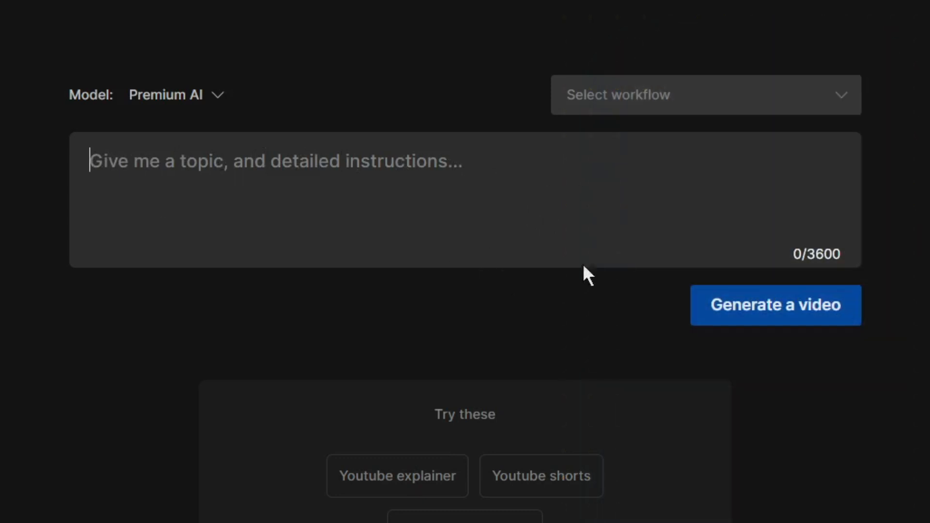
mouse_move(628, 128)
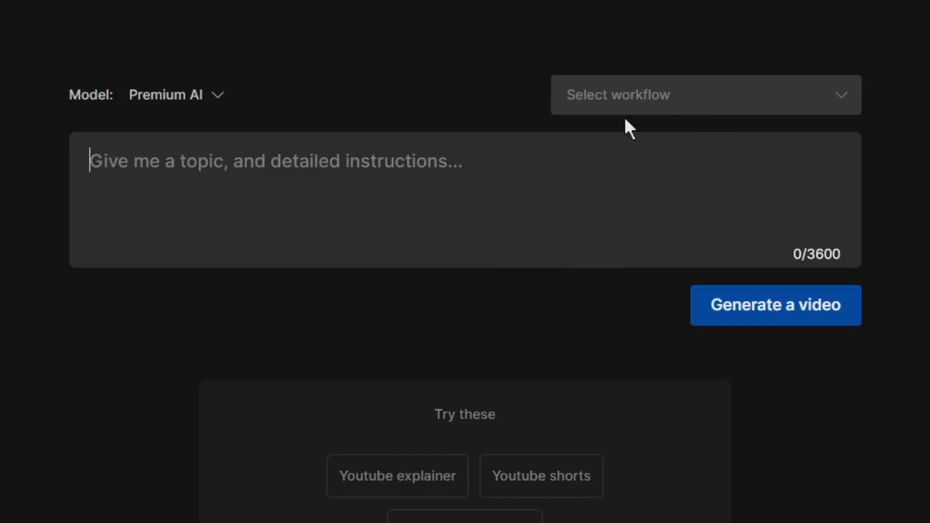
Step: Open the 'Select workflow' list showing YouTube shorts, explainer, recent events and script-to-video options
left_click(704, 95)
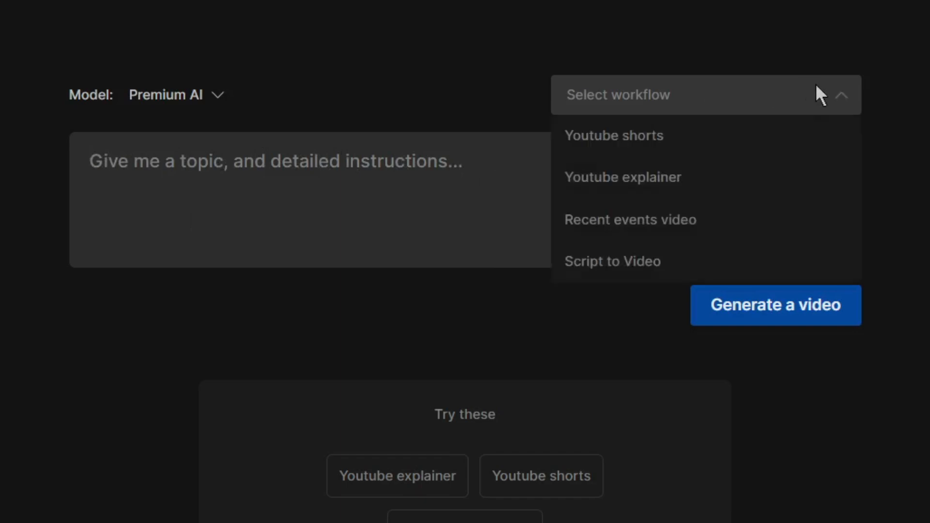
mouse_move(772, 101)
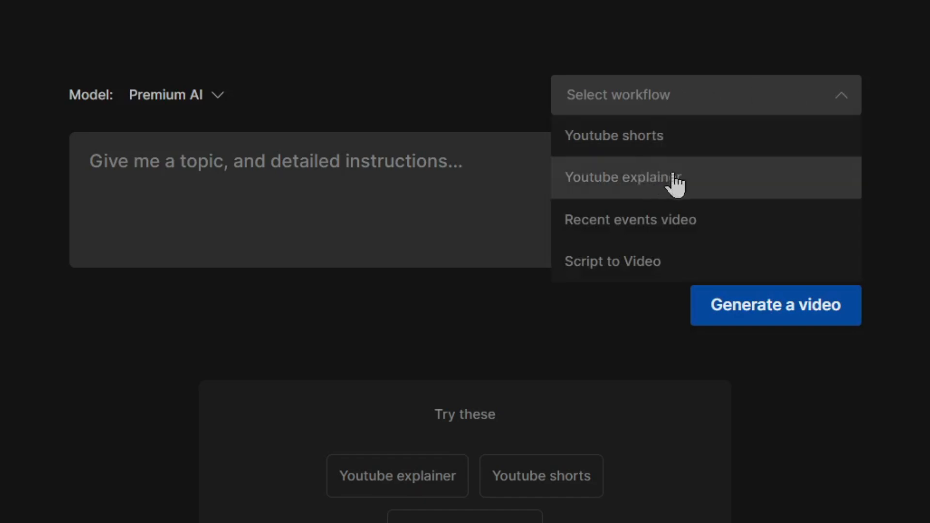
mouse_move(710, 226)
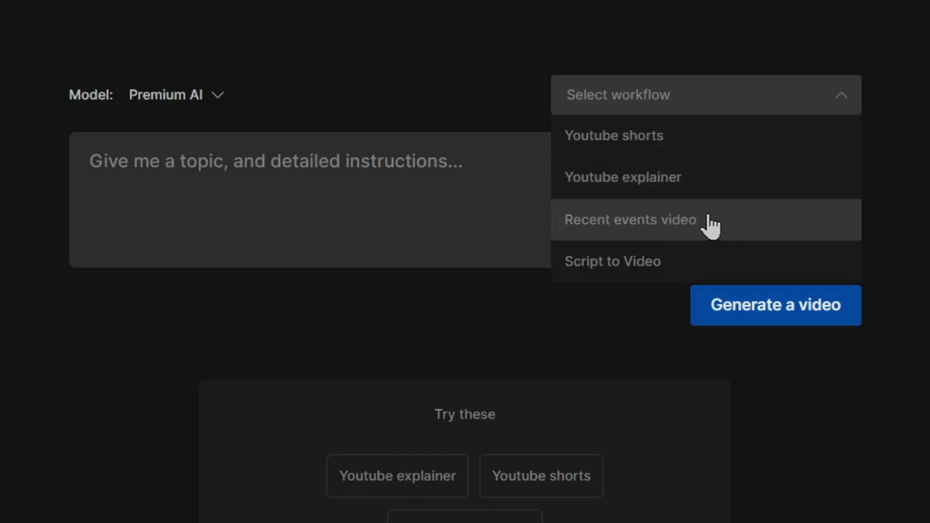
mouse_move(652, 270)
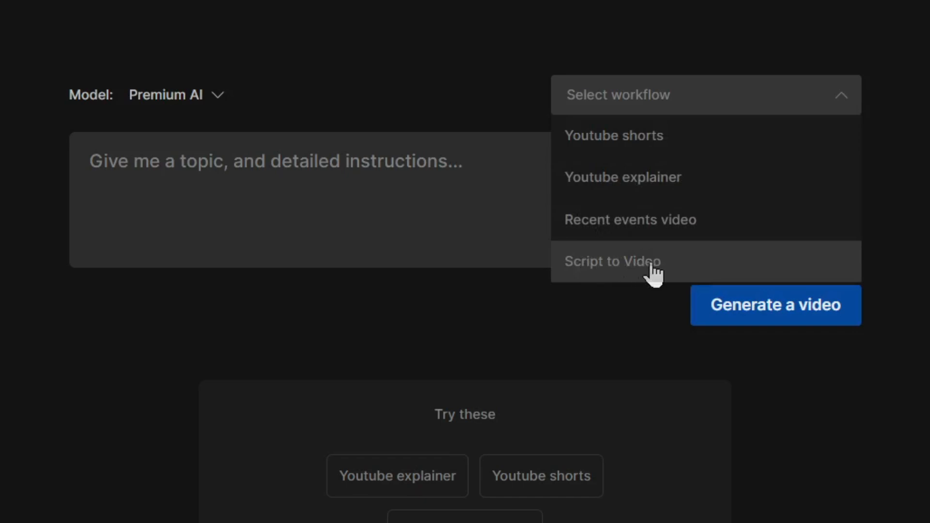
mouse_move(752, 187)
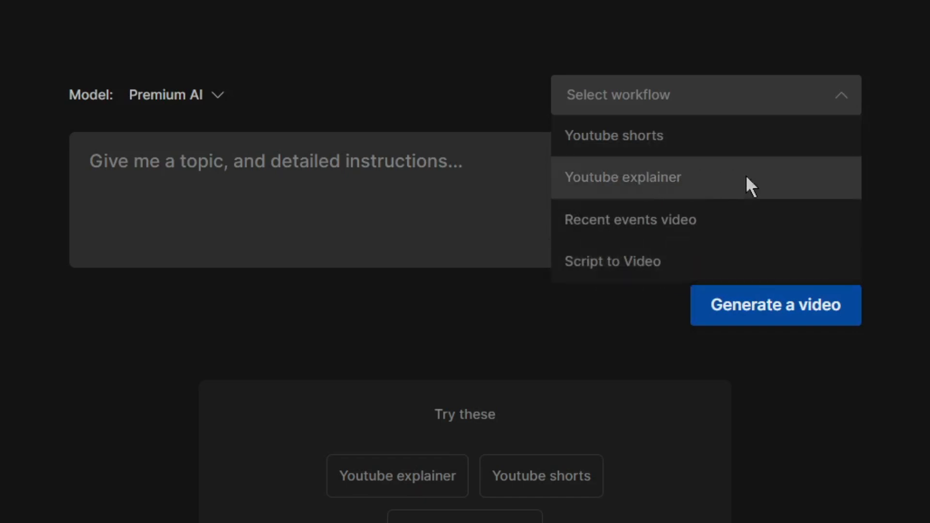
Step: Choose the YouTube explainer workflow with a 2-minute video length
left_click(623, 176)
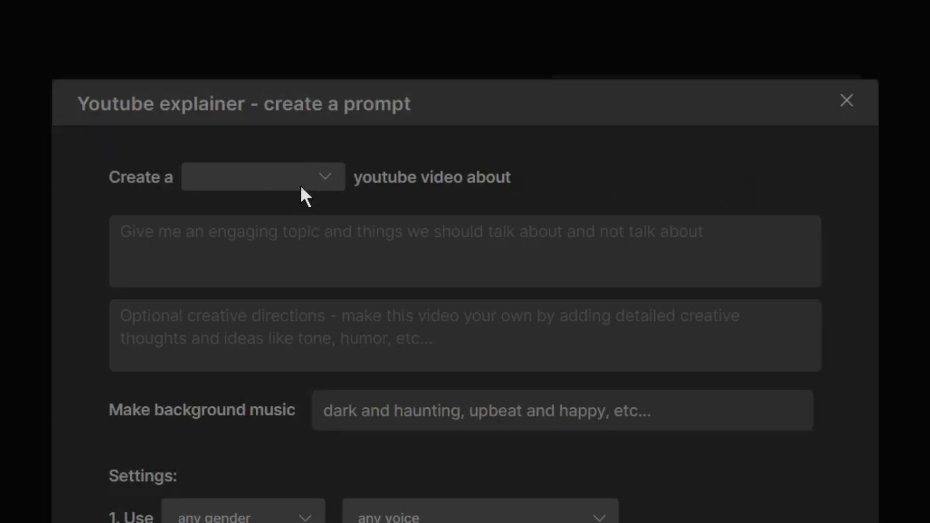
left_click(262, 176)
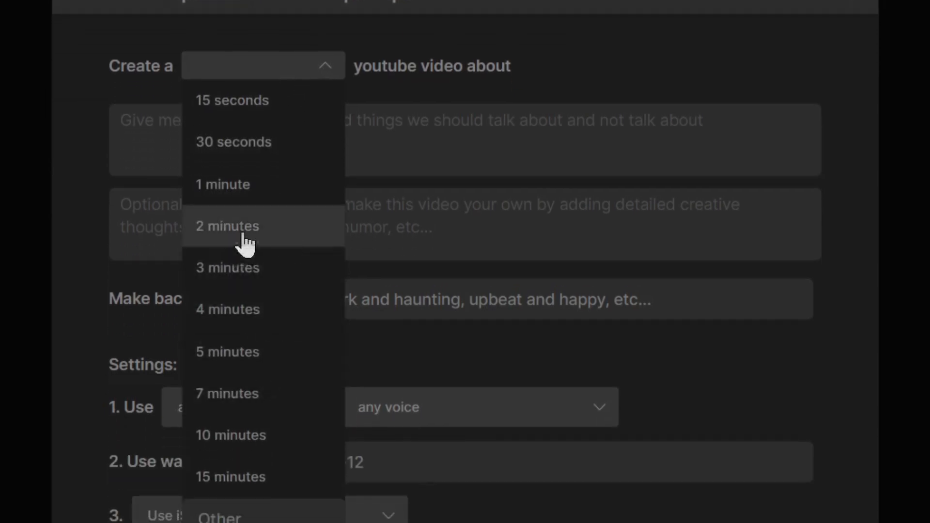
mouse_move(256, 490)
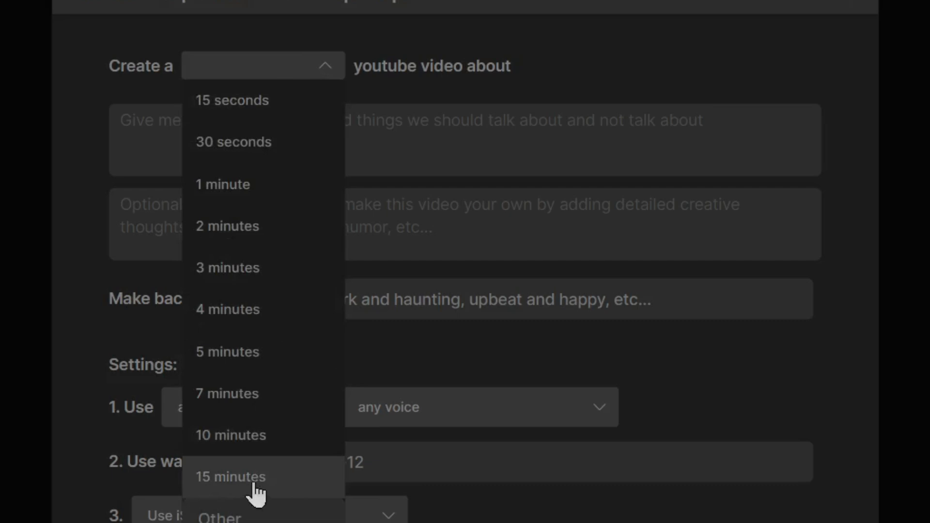
mouse_move(238, 228)
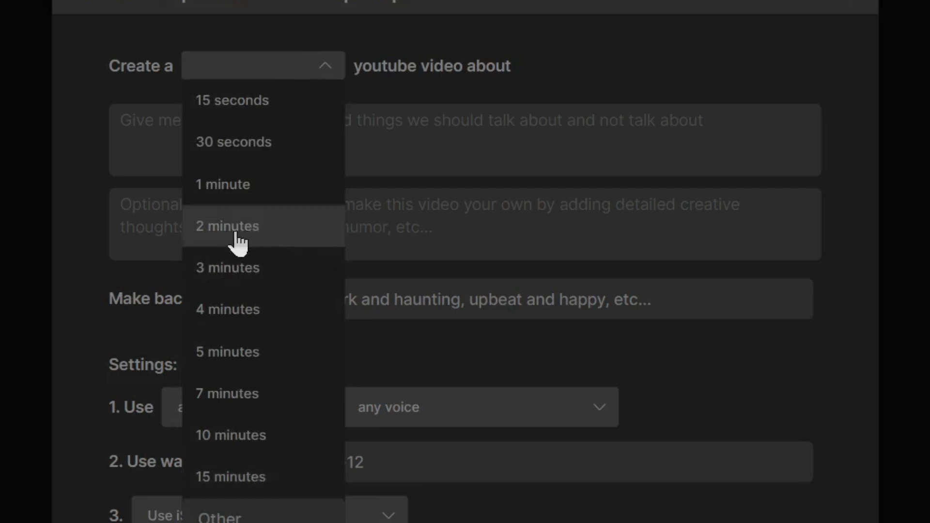
left_click(227, 226)
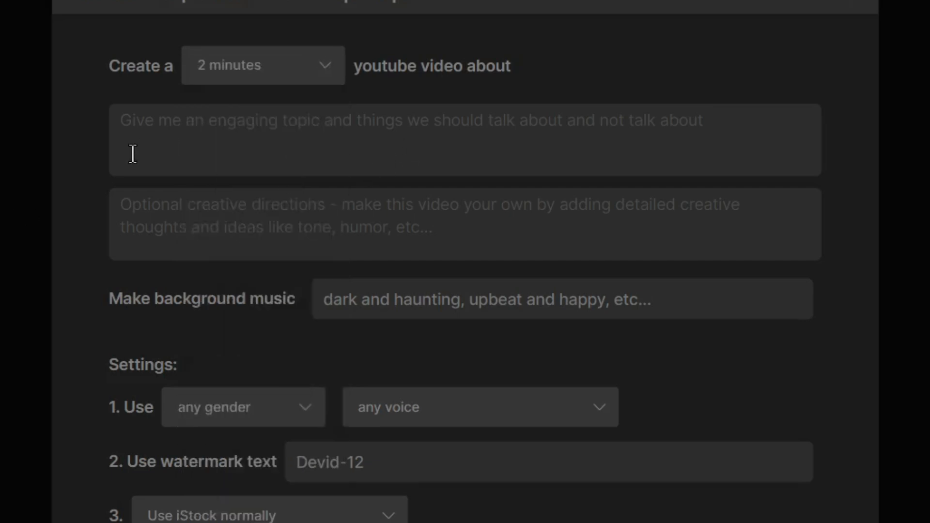
mouse_move(416, 138)
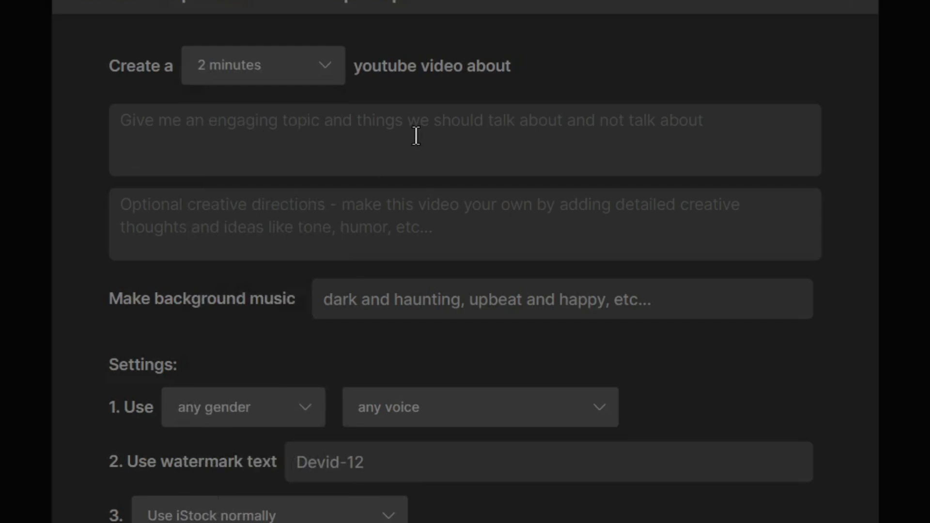
Step: Enter the topic 'best place in Europe to visit in Summer' and change 10 to 5
scroll("up", 3)
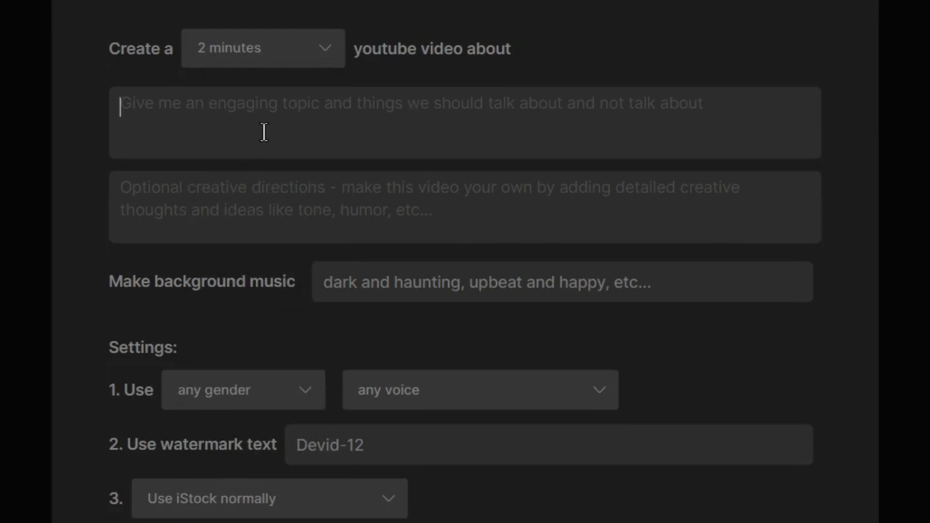
type("10 best  place")
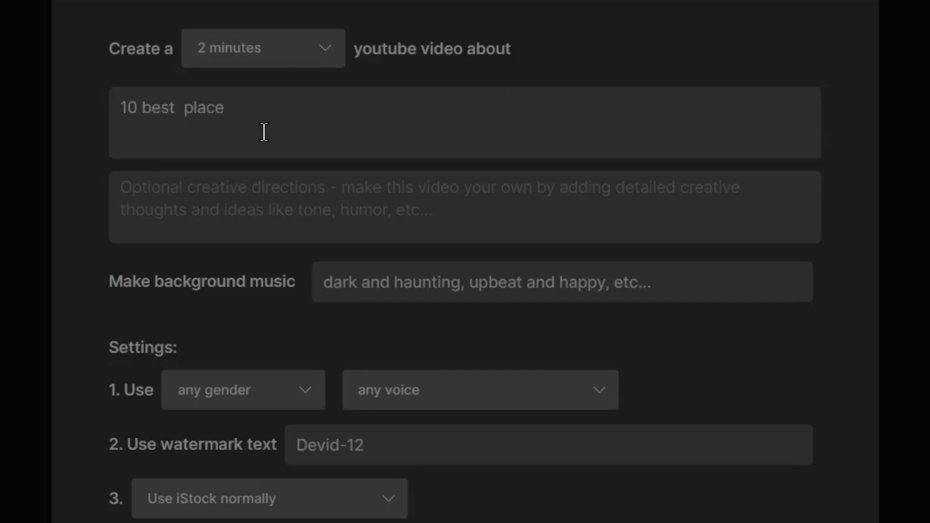
type("in Europe to v")
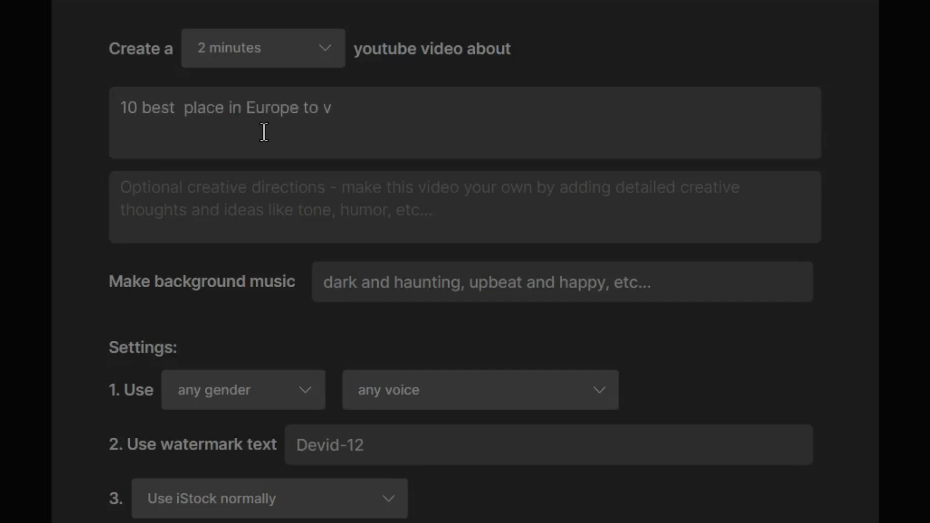
type("isit in Summer")
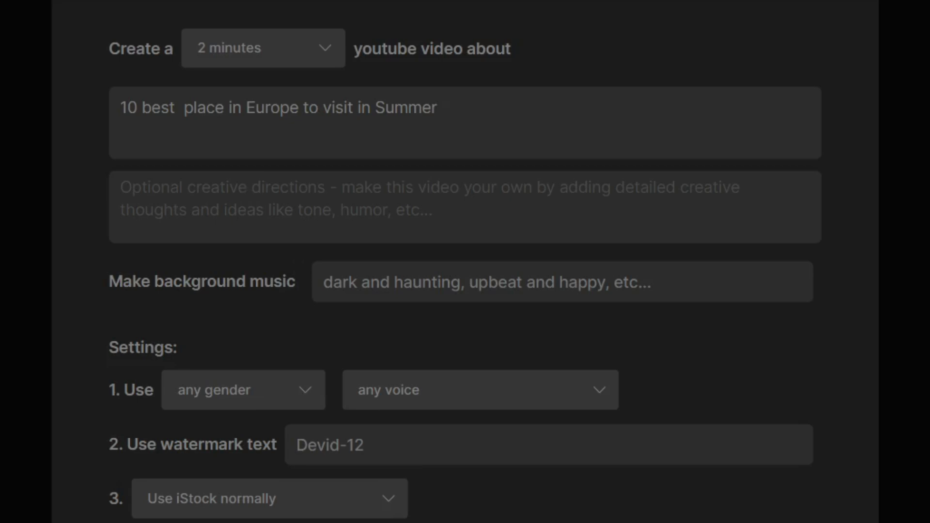
type("Provide detailed inf")
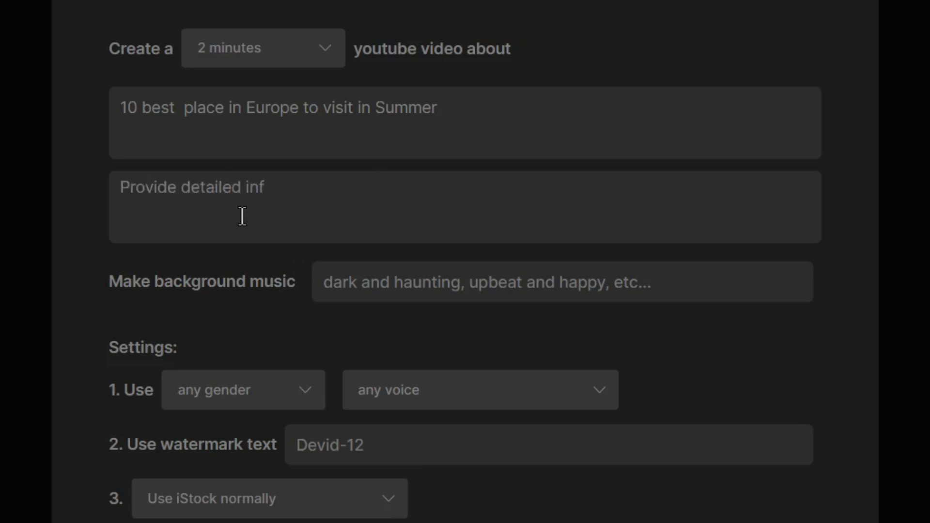
type("ormation")
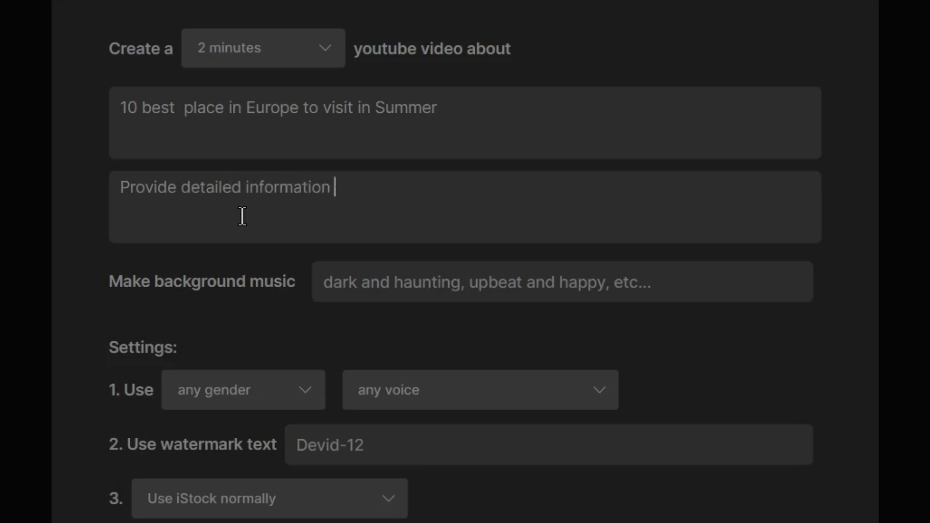
type("about")
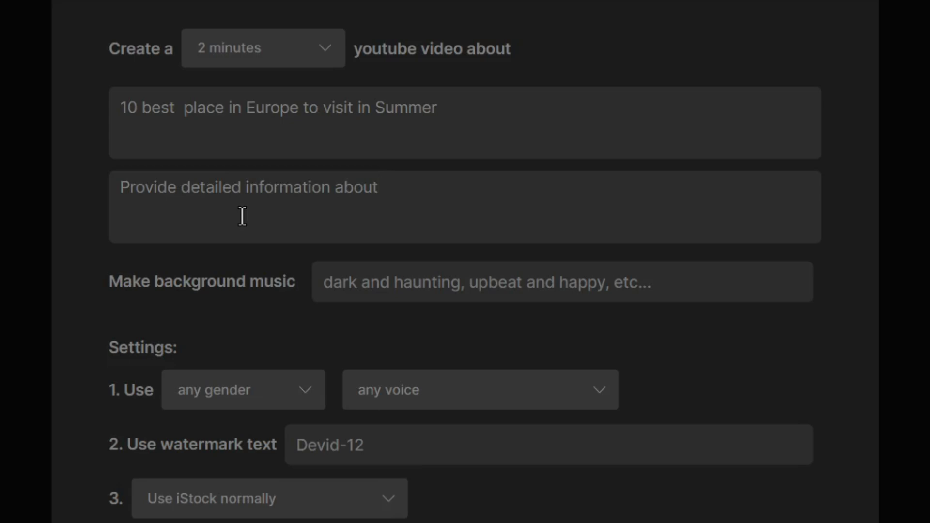
double_click(128, 107)
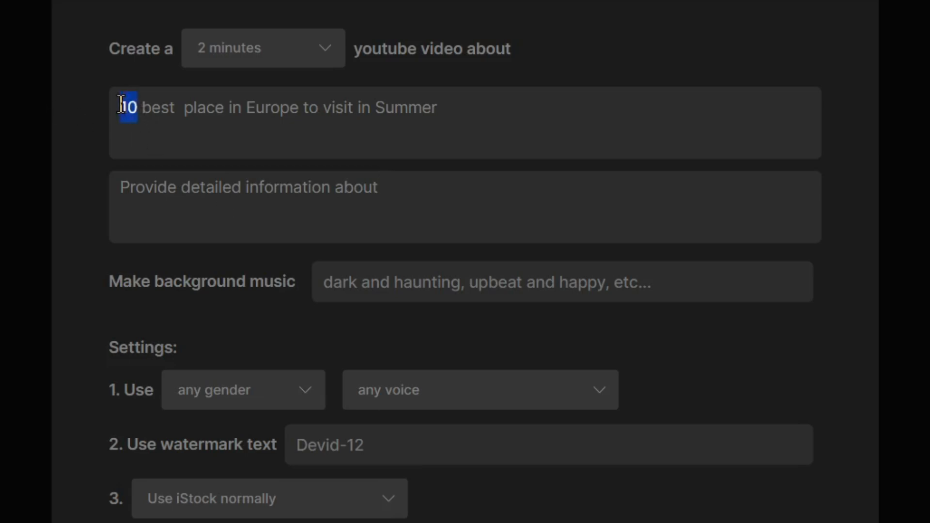
type("5")
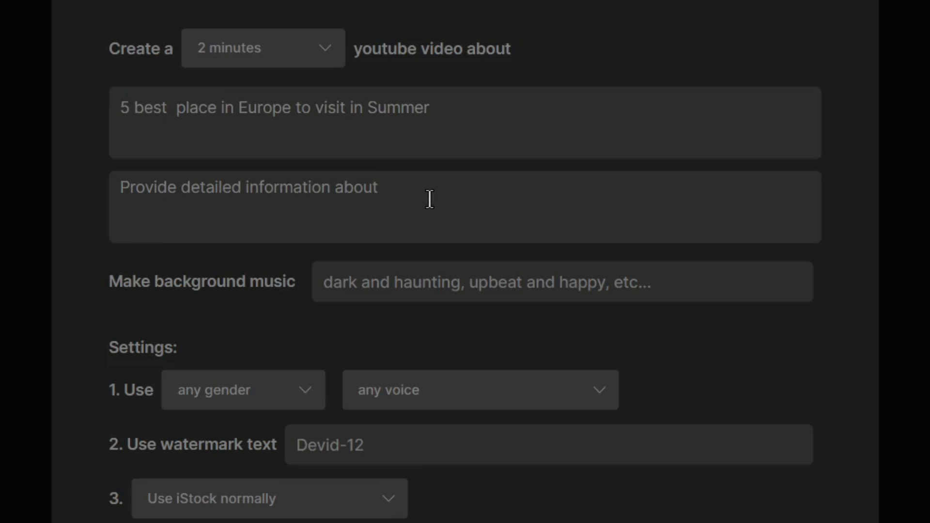
Step: Add directions for an informative, friendly tone and 'Inspiring and calm' background music
type("5 best place in Europe")
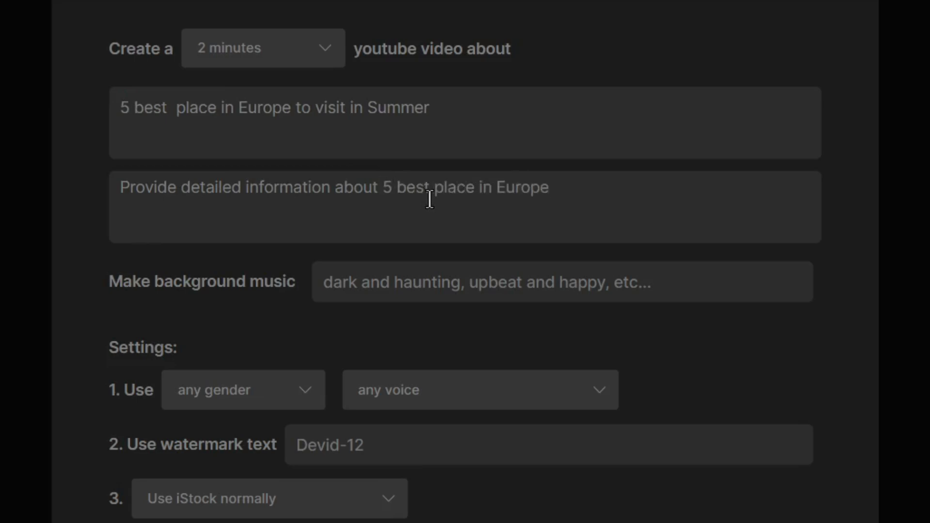
type("to visit in Summer, keep the to")
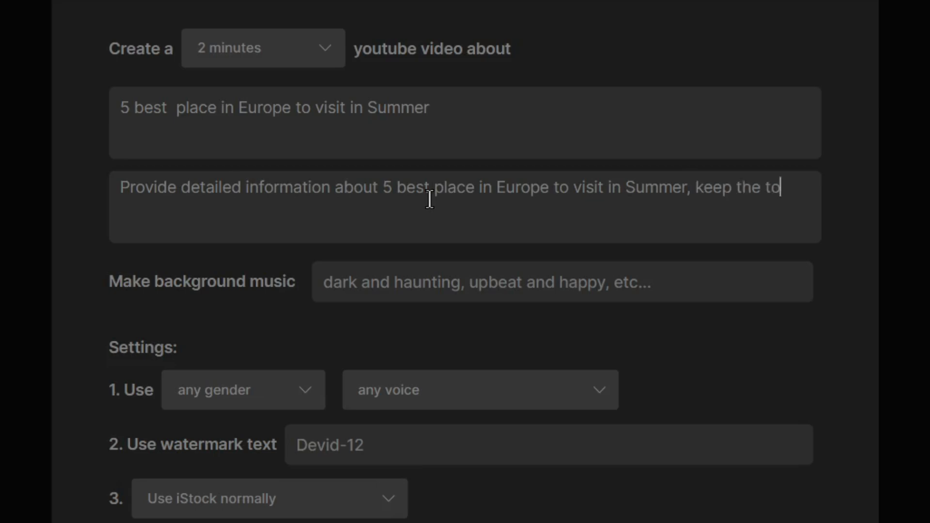
type("ne informative and friendly.")
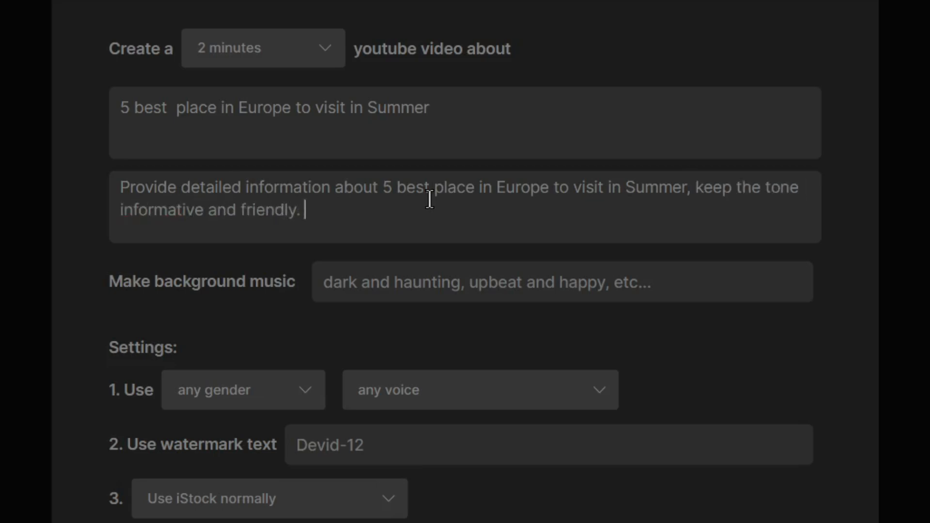
mouse_move(330, 282)
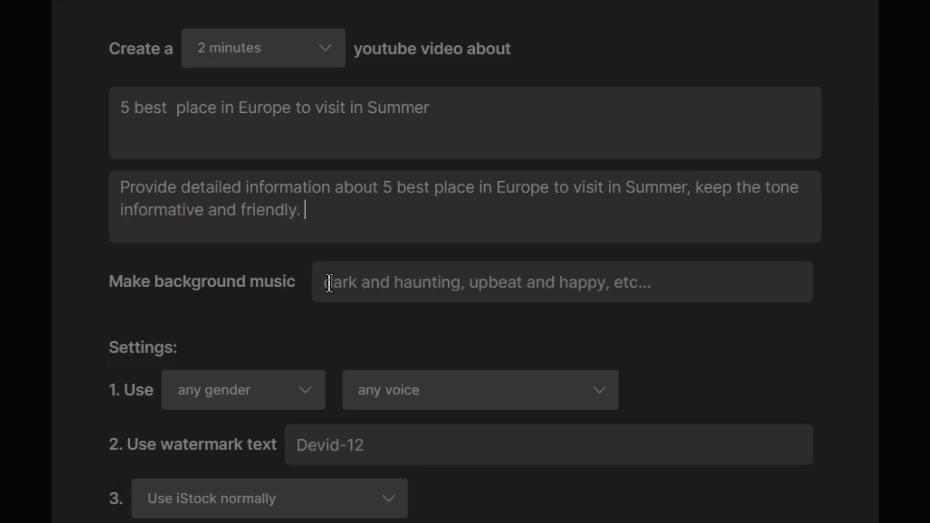
type("Inspiring")
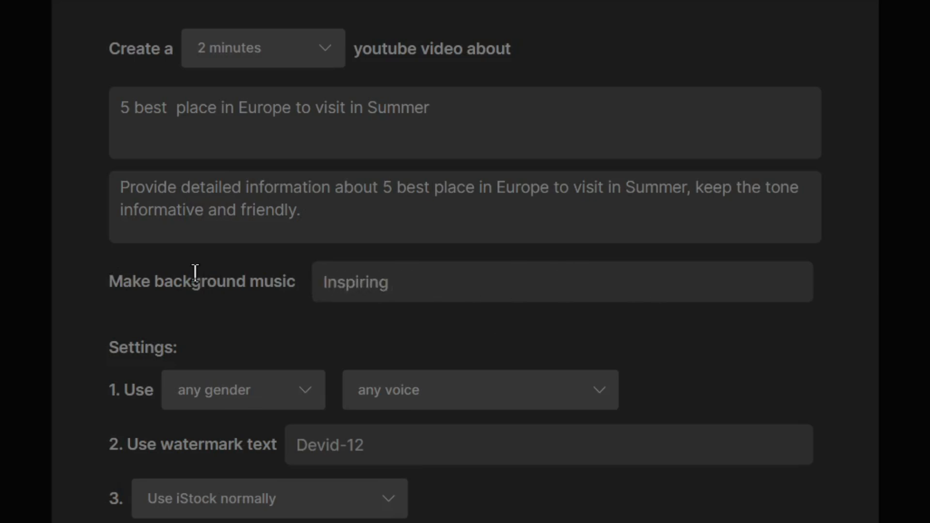
type("and clam")
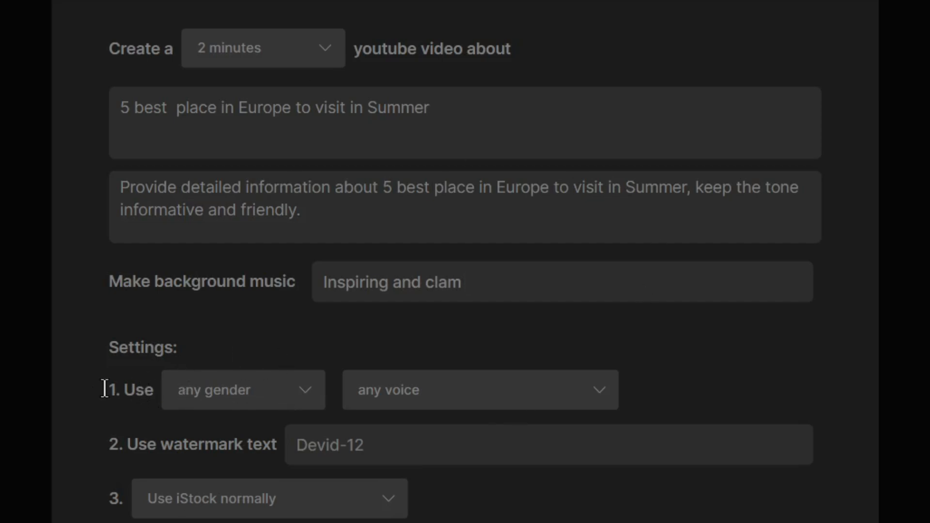
Step: Select a female American young girl's voice, watermark 'AI Lockup' and 'Don't use iStock'
left_click(243, 389)
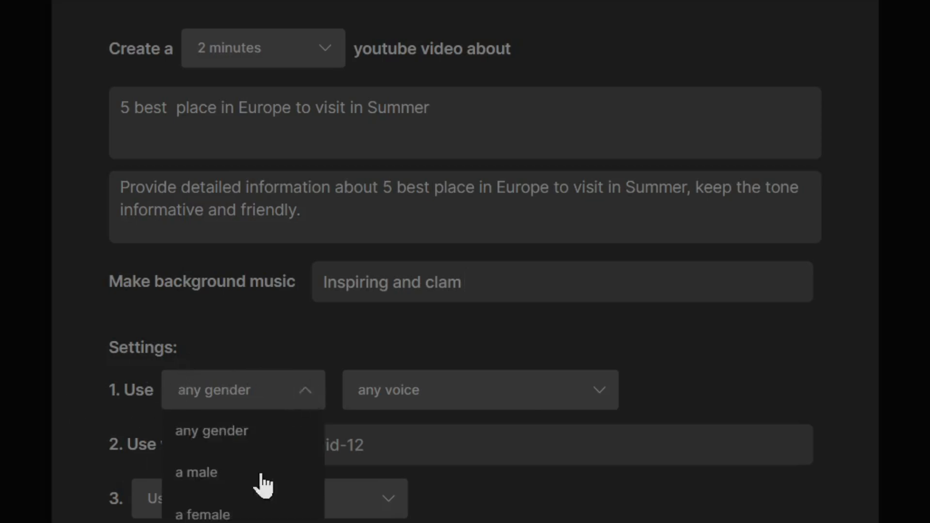
left_click(202, 515)
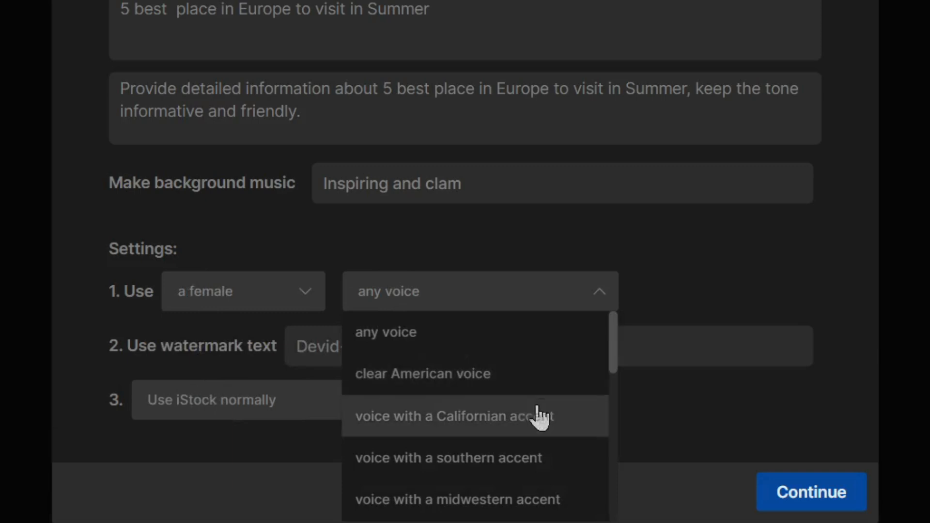
scroll("down", 3)
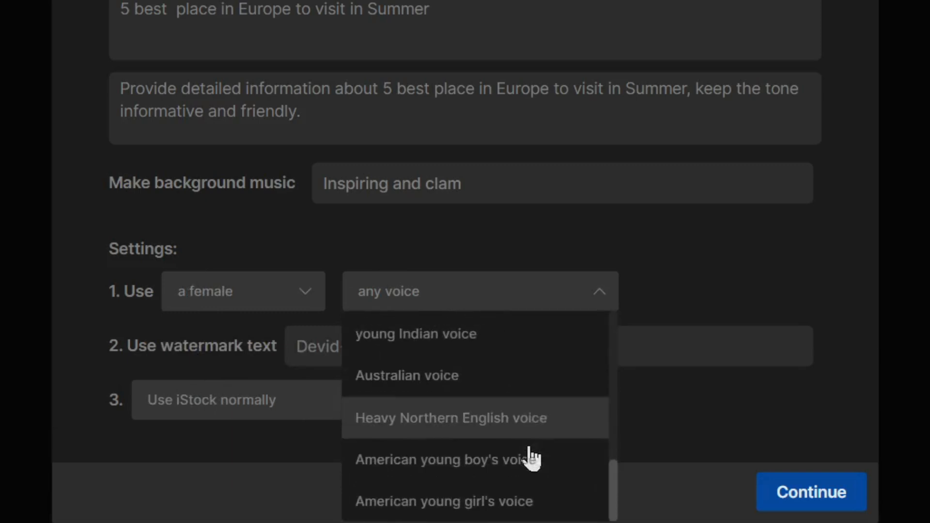
left_click(442, 501)
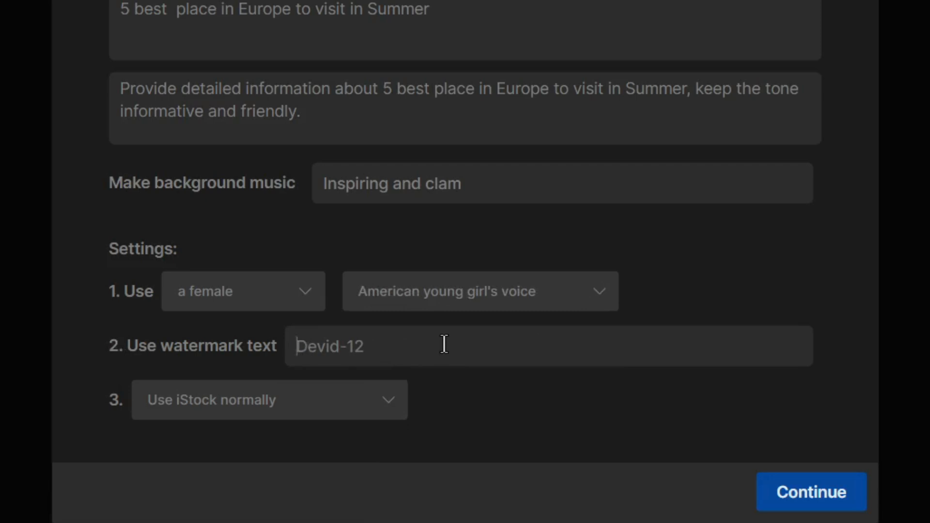
type("AI Lock")
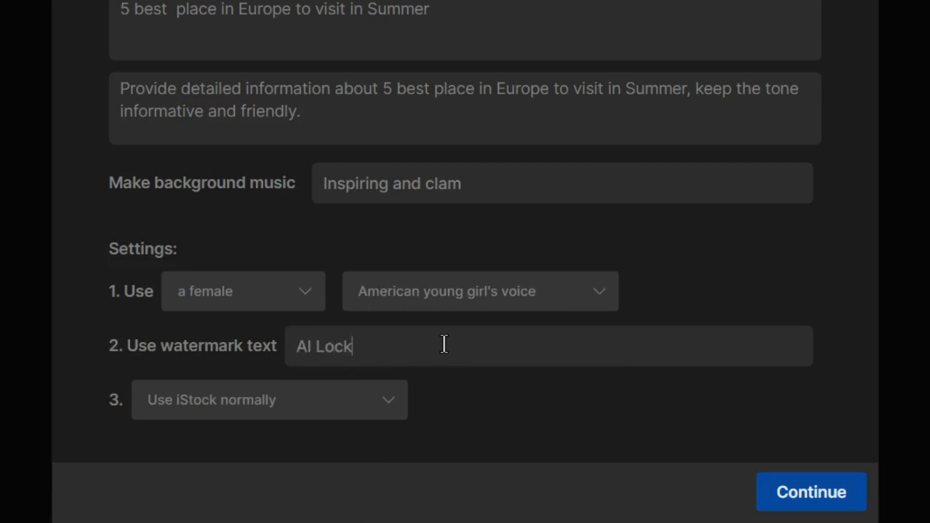
left_click(268, 399)
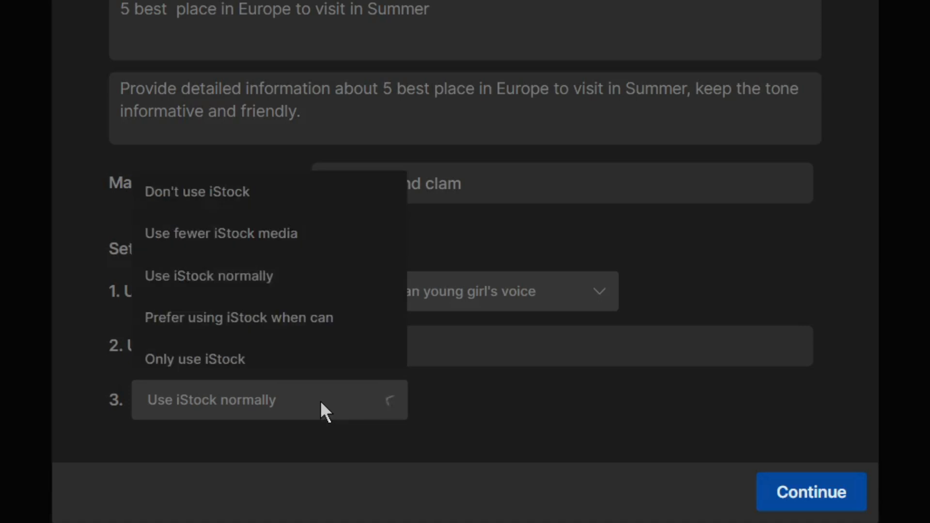
mouse_move(344, 246)
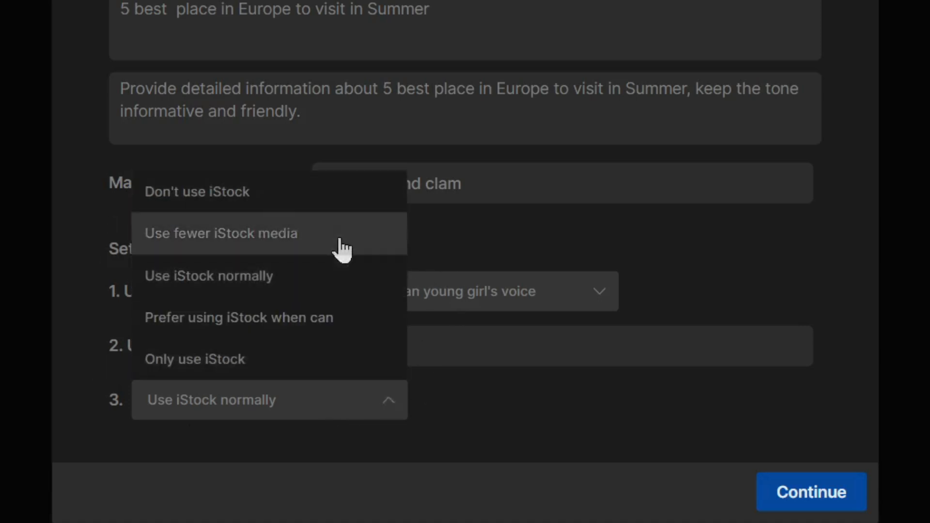
left_click(196, 191)
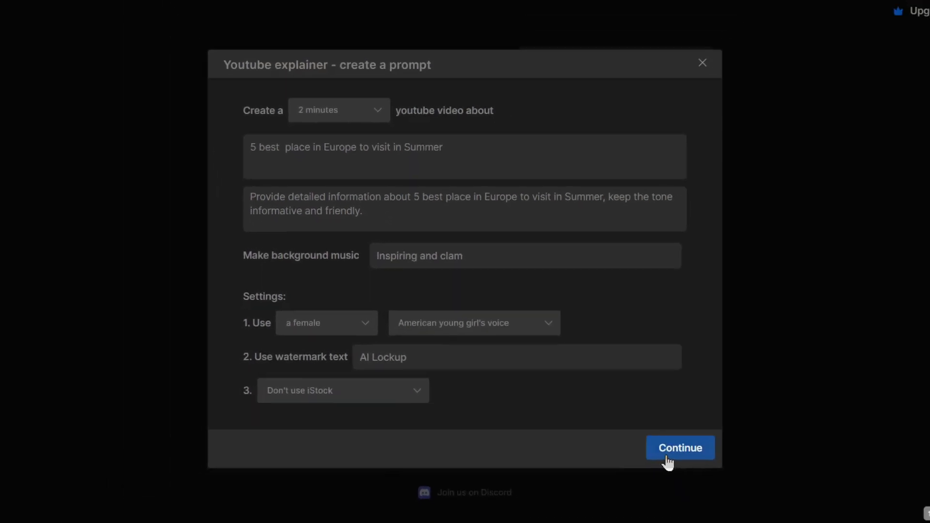
Step: Continue to the generated written prompt, review it and request video generation
left_click(681, 448)
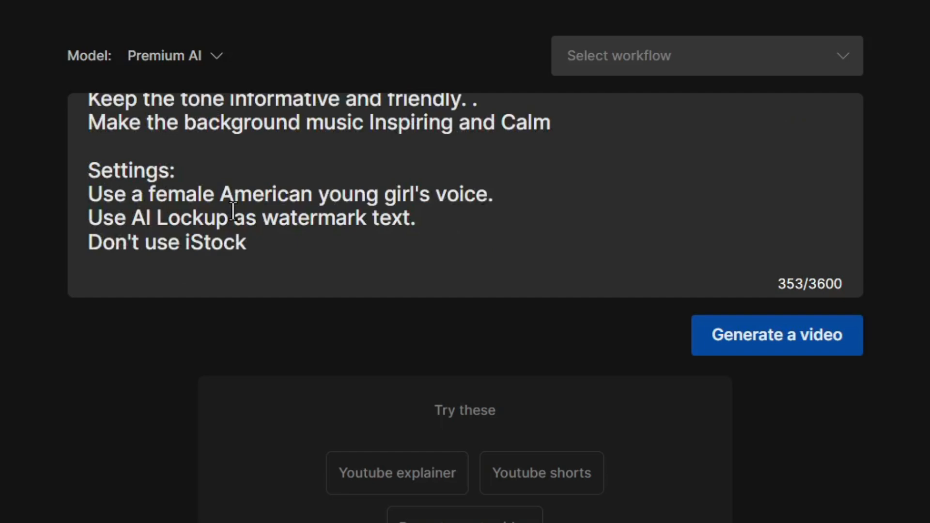
scroll("up", 3)
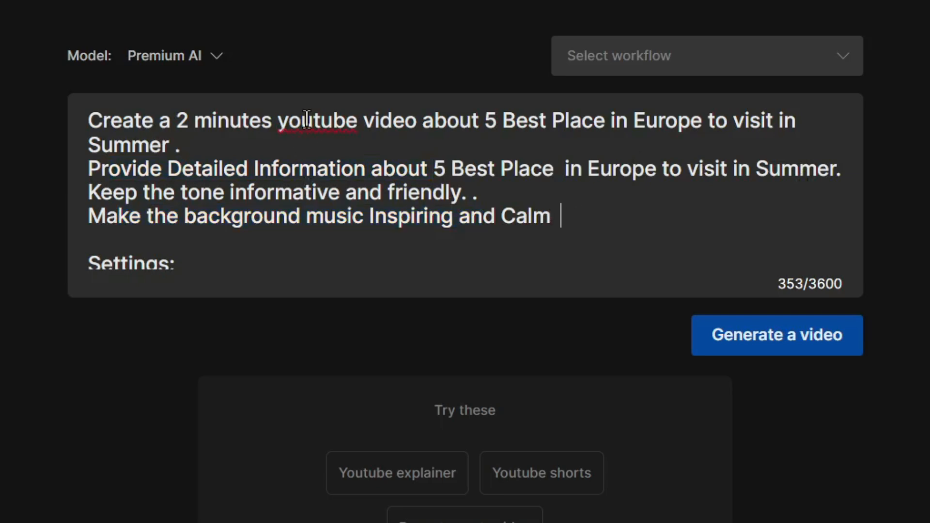
scroll("down", 3)
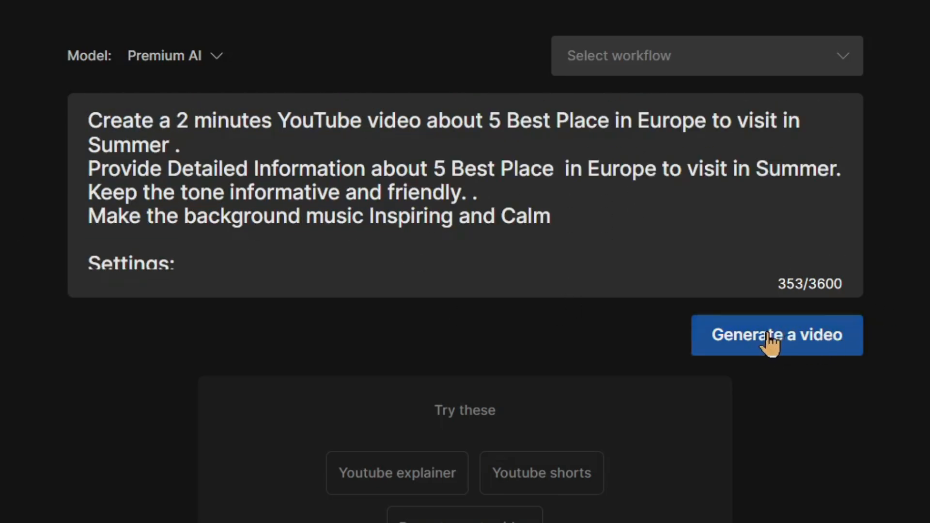
left_click(776, 335)
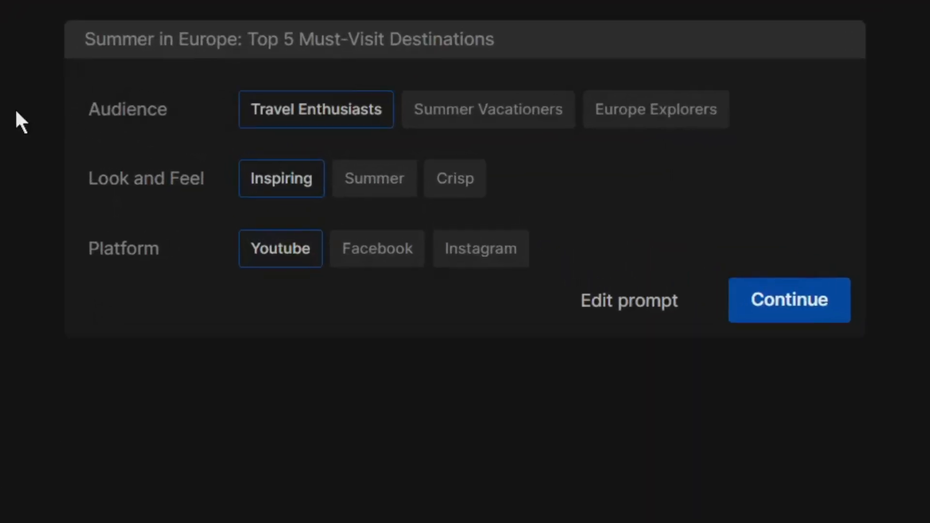
mouse_move(123, 279)
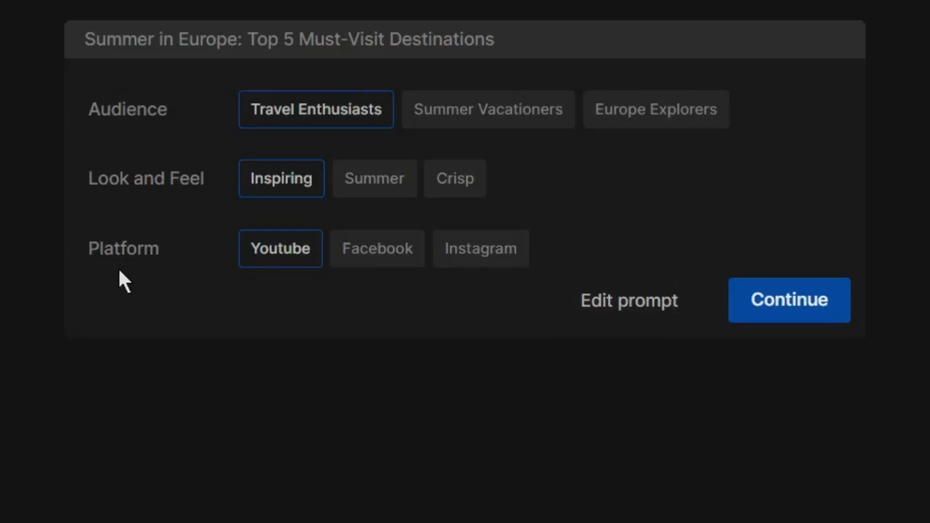
mouse_move(374, 179)
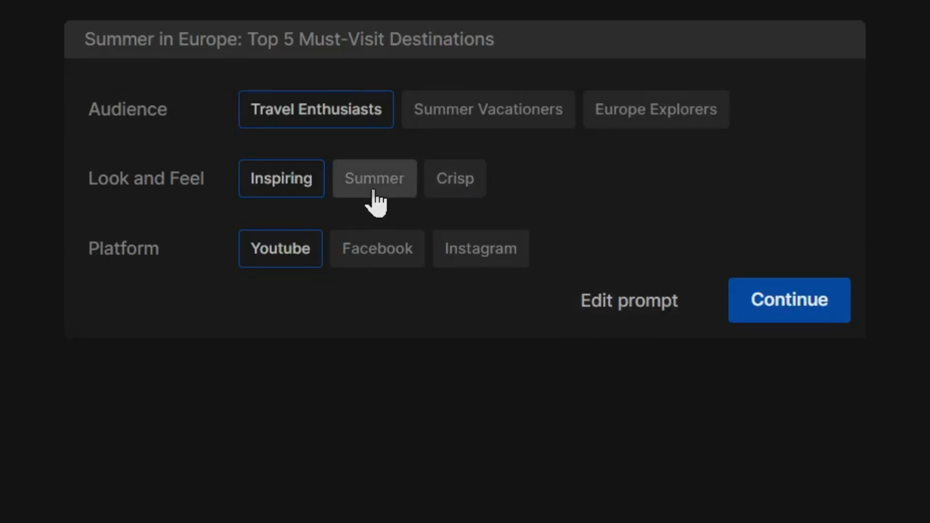
mouse_move(546, 147)
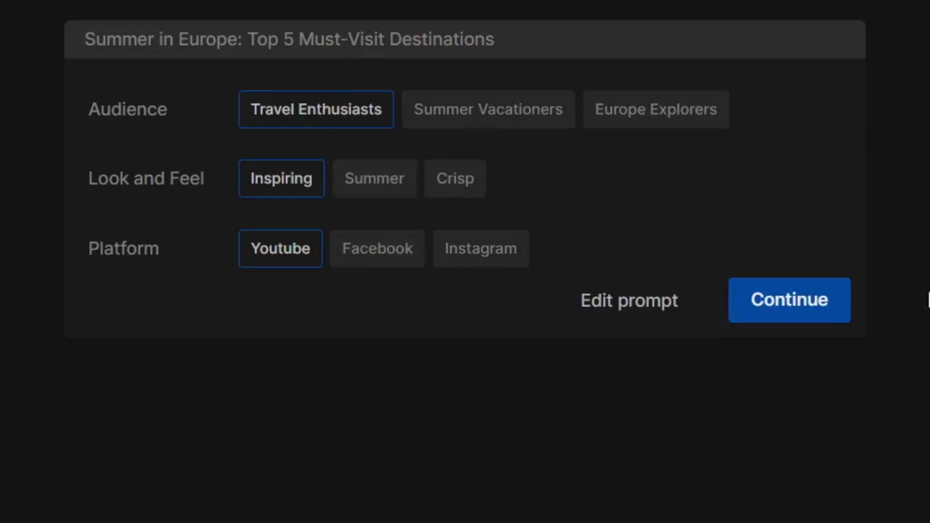
mouse_move(789, 300)
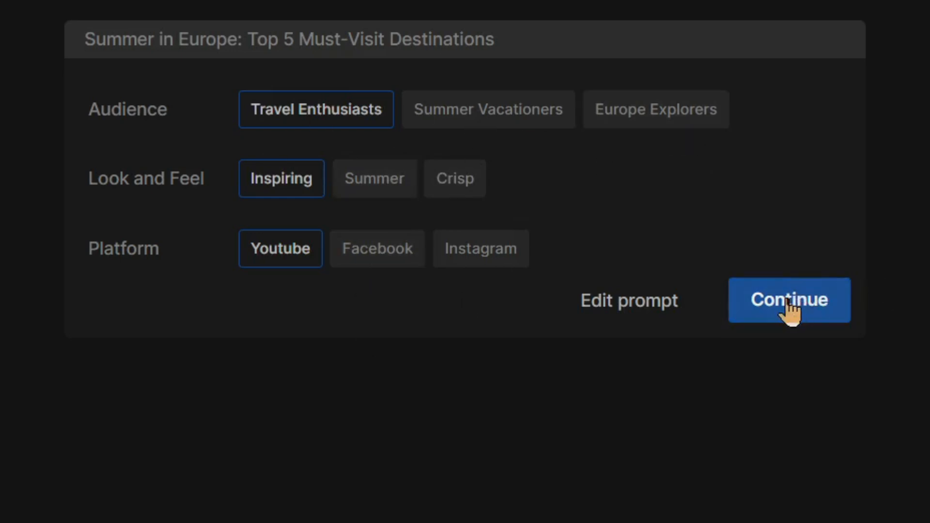
Step: Confirm Travel Enthusiasts, Inspiring and YouTube to generate the Summer in Europe video
left_click(789, 301)
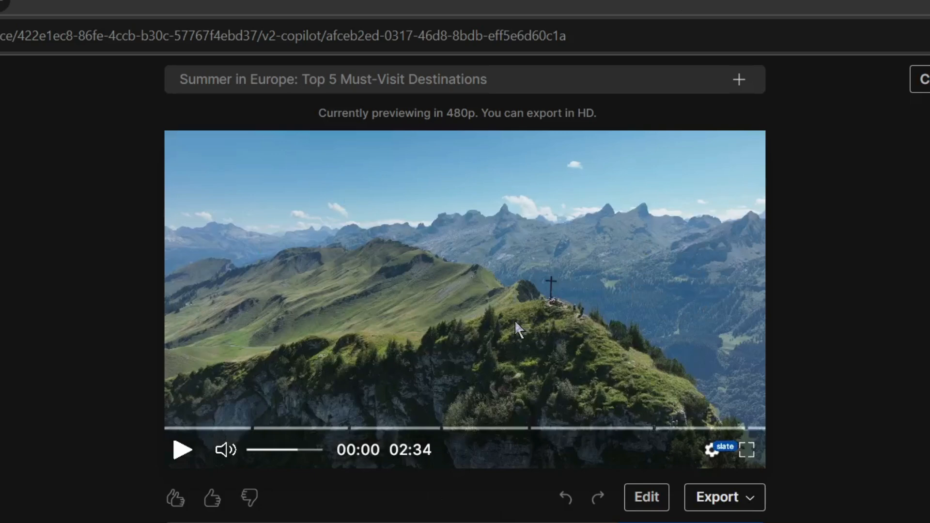
mouse_move(432, 513)
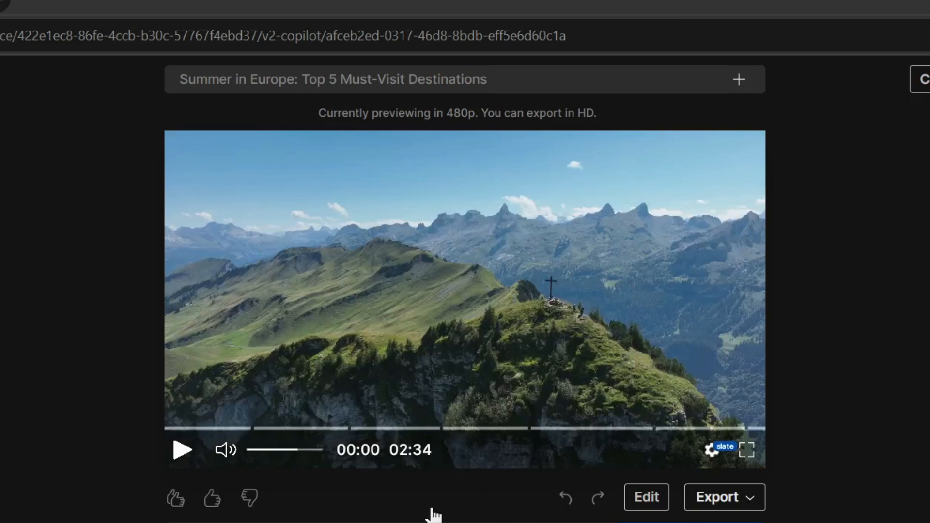
mouse_move(173, 419)
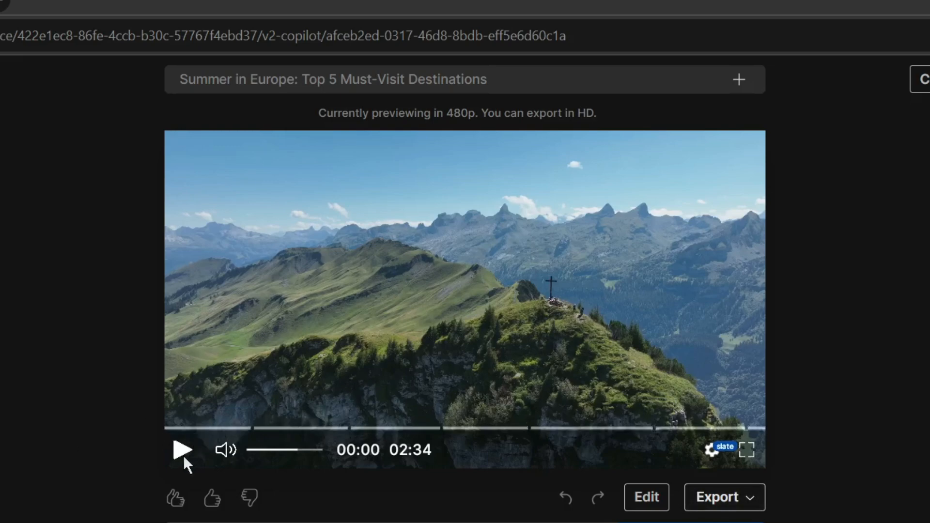
Step: Play the generated preview briefly, then bring up the Edit media panel
left_click(182, 451)
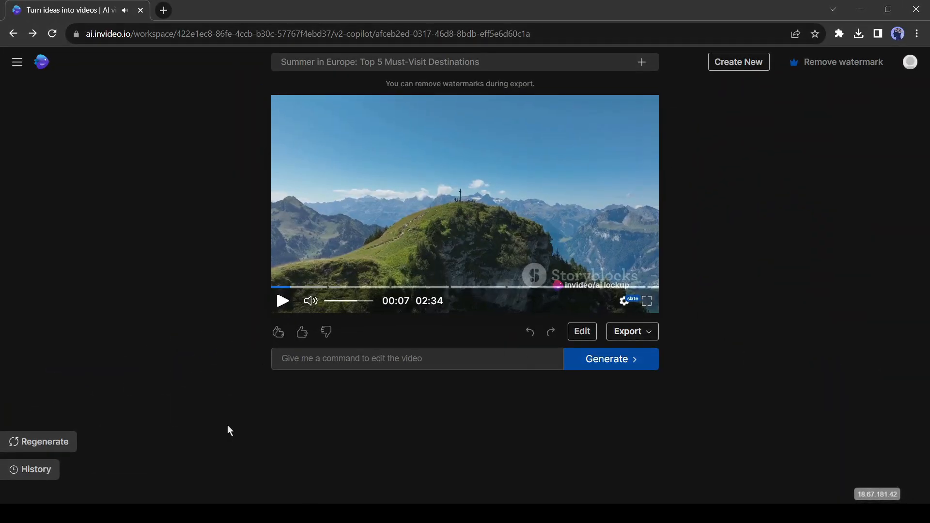
mouse_move(56, 388)
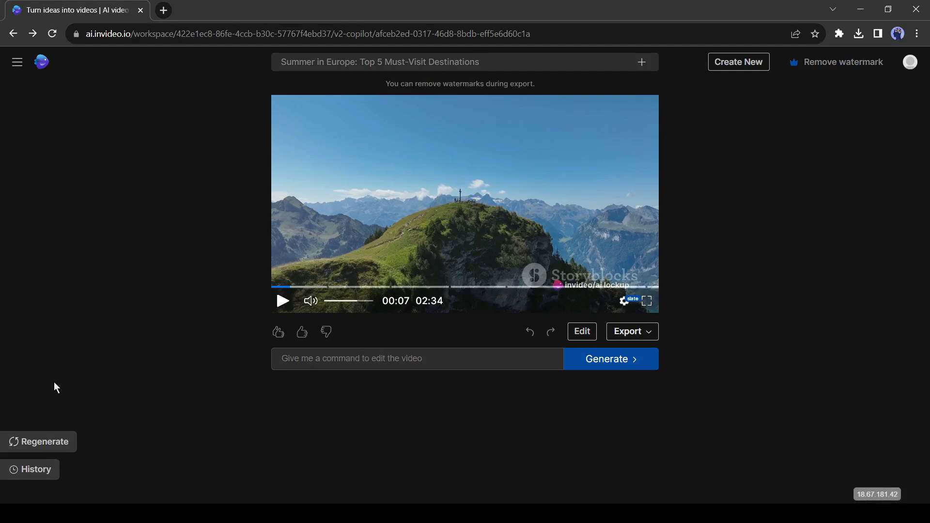
mouse_move(463, 341)
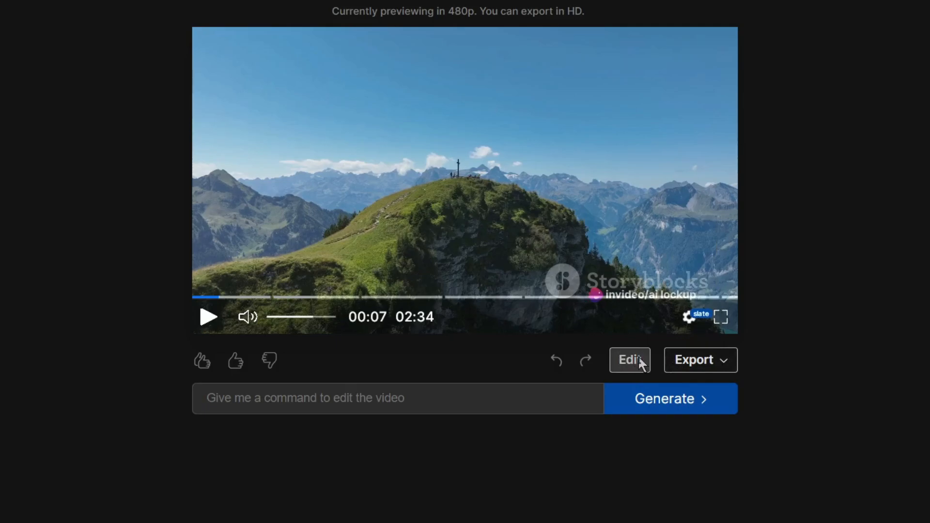
left_click(630, 359)
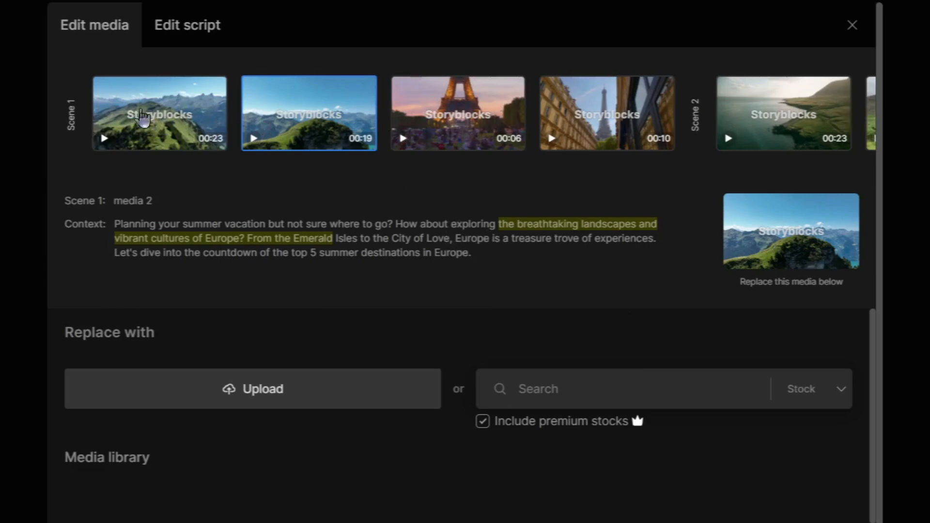
mouse_move(187, 25)
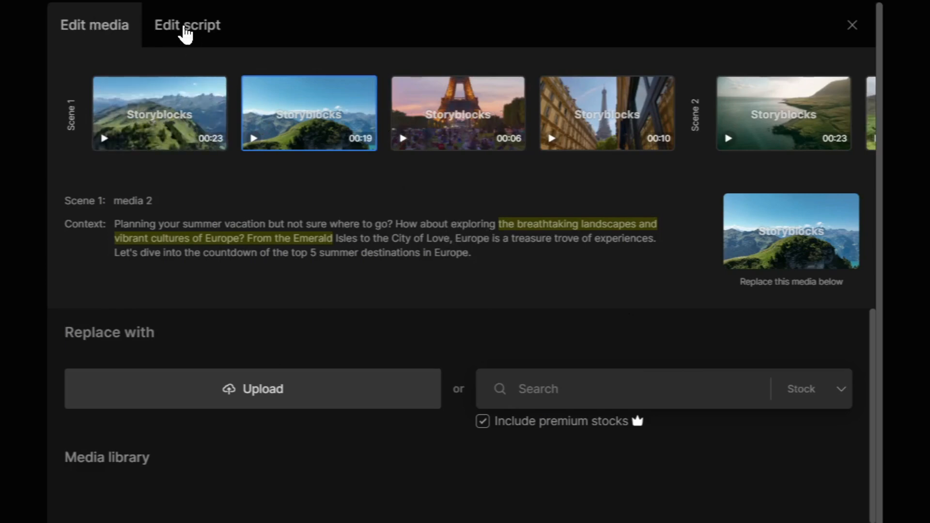
Step: In Edit script, replace 'countdown' with 'World' in chapter one's last line and apply changes
left_click(187, 25)
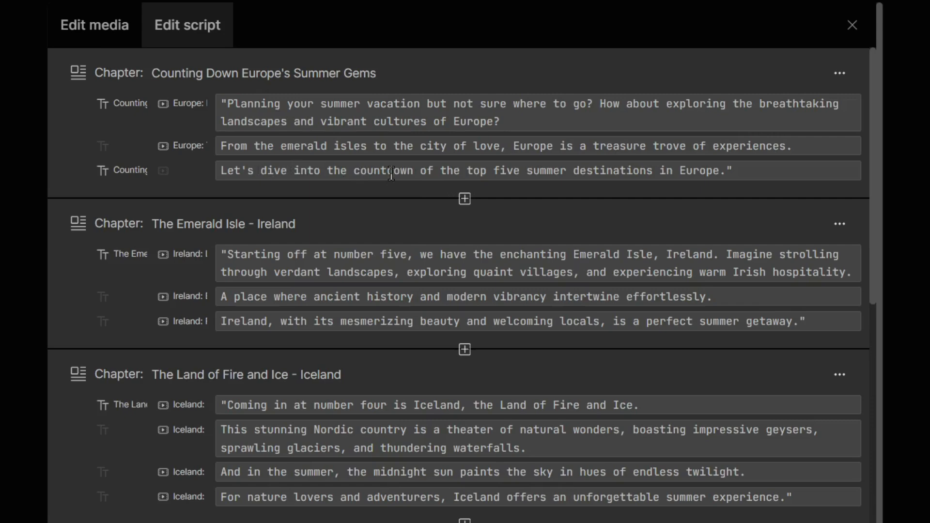
type("World")
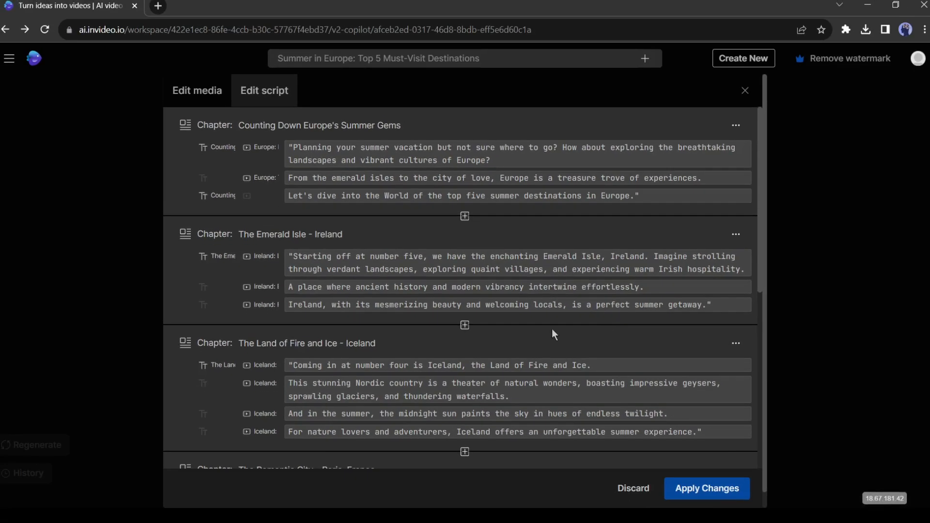
left_click(706, 488)
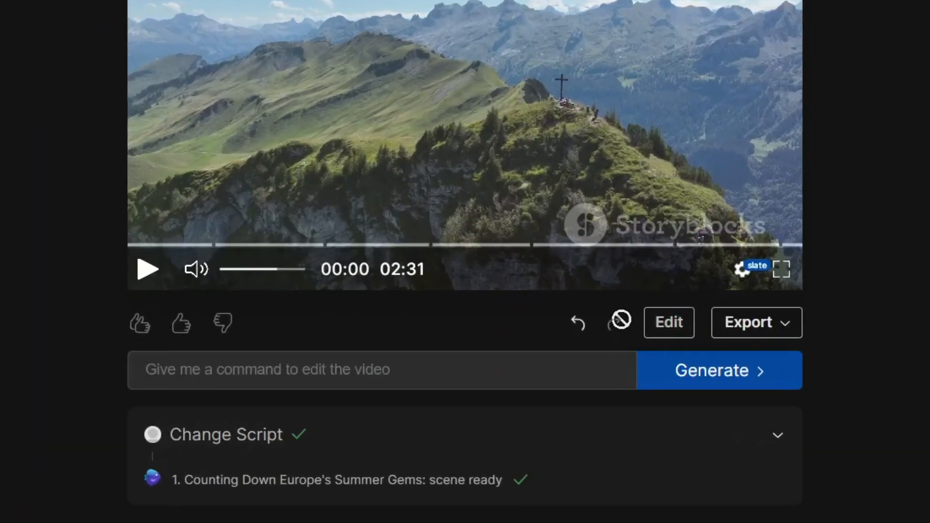
mouse_move(669, 321)
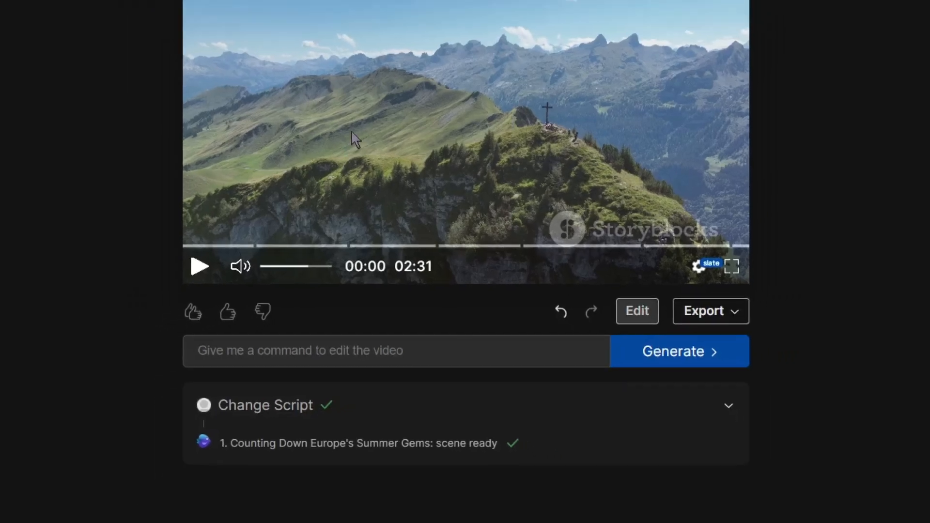
Step: Replace Scene 1's first clip with an aerial tropical coastline clip from a 'Vacation' stock search
left_click(636, 311)
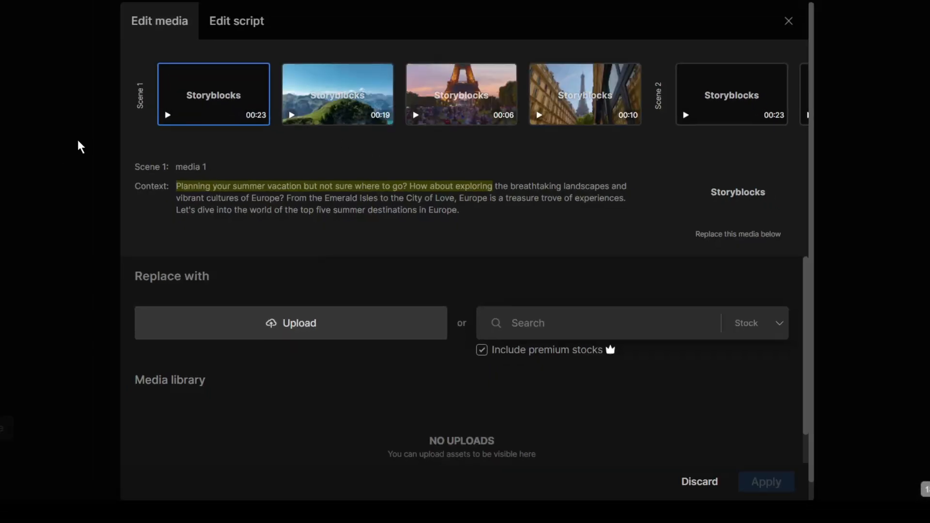
left_click(213, 94)
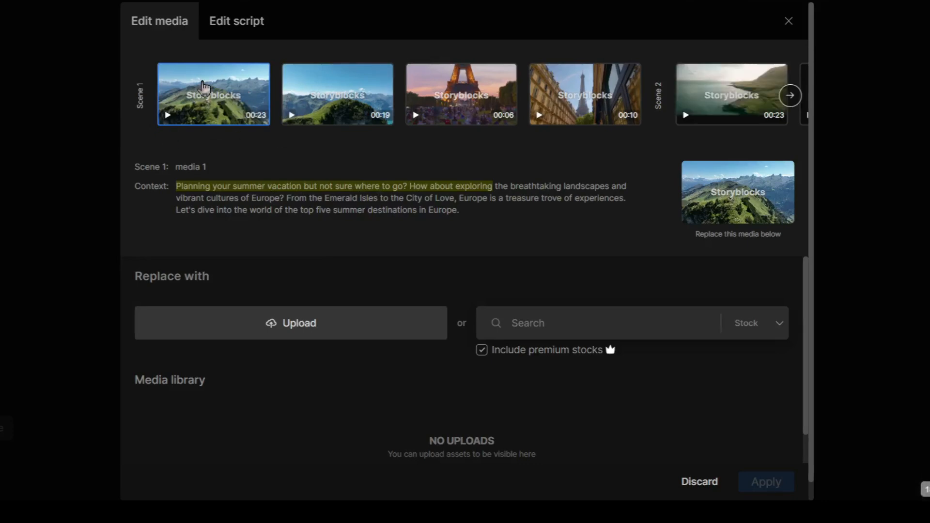
mouse_move(208, 344)
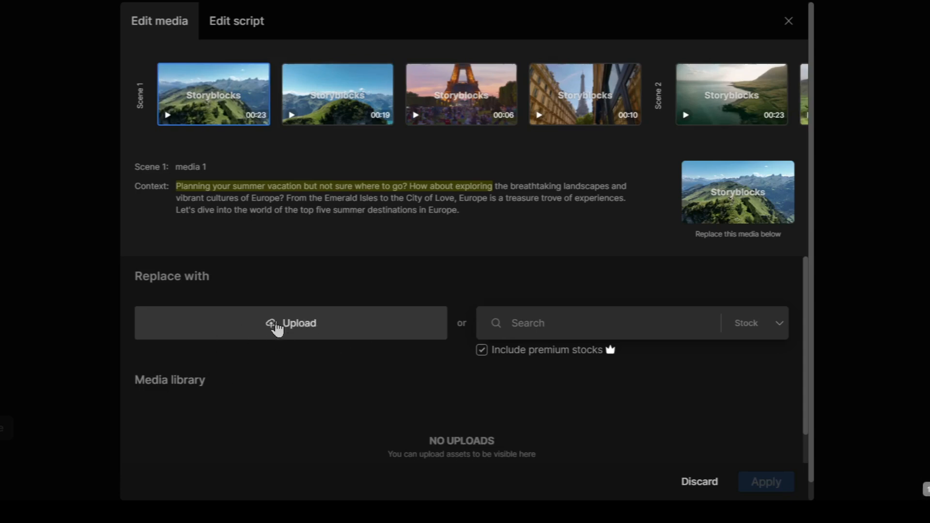
mouse_move(386, 266)
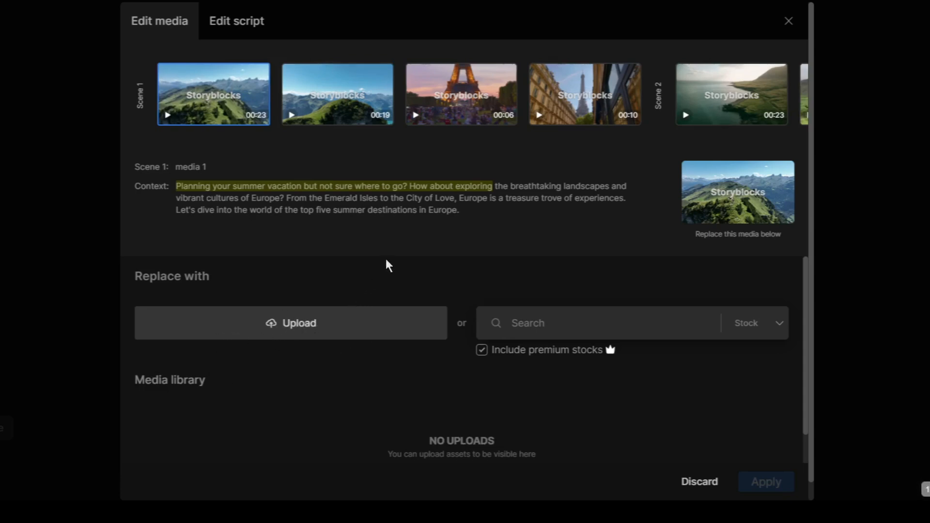
mouse_move(456, 321)
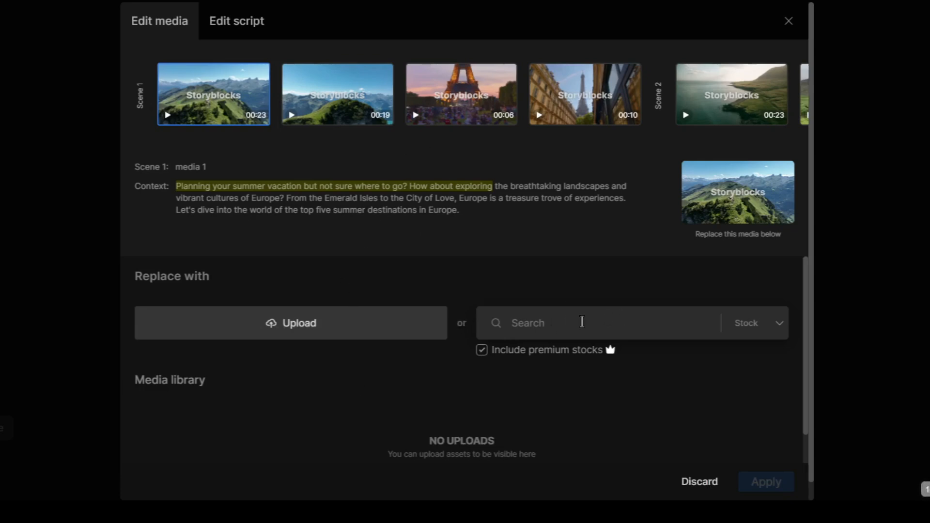
type("Vacation")
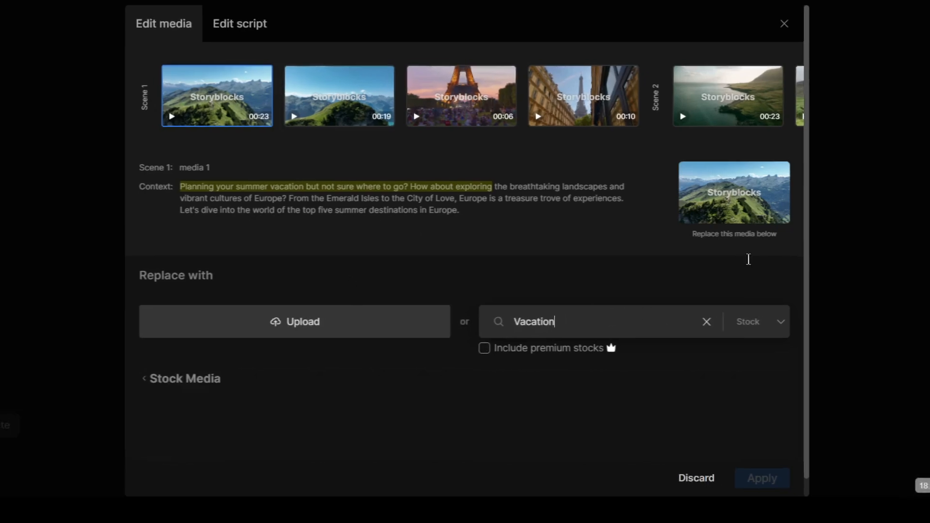
key("Return")
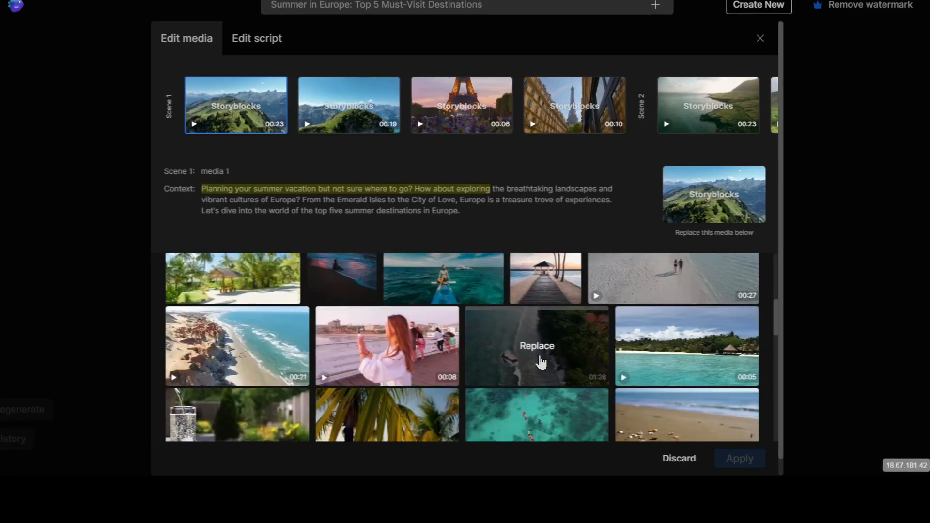
left_click(535, 346)
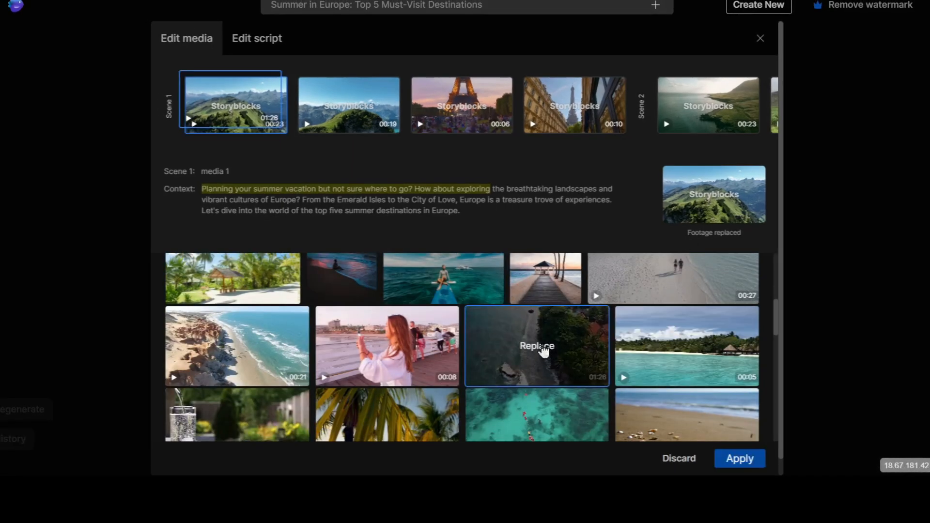
left_click(536, 346)
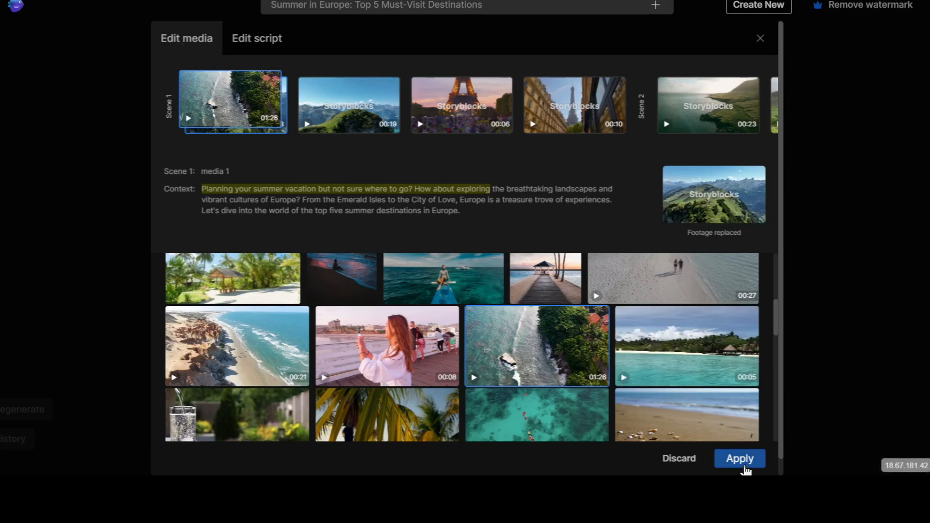
Step: Apply the clip swap and request narration changed to an American male voice via text command
left_click(739, 458)
type("Change")
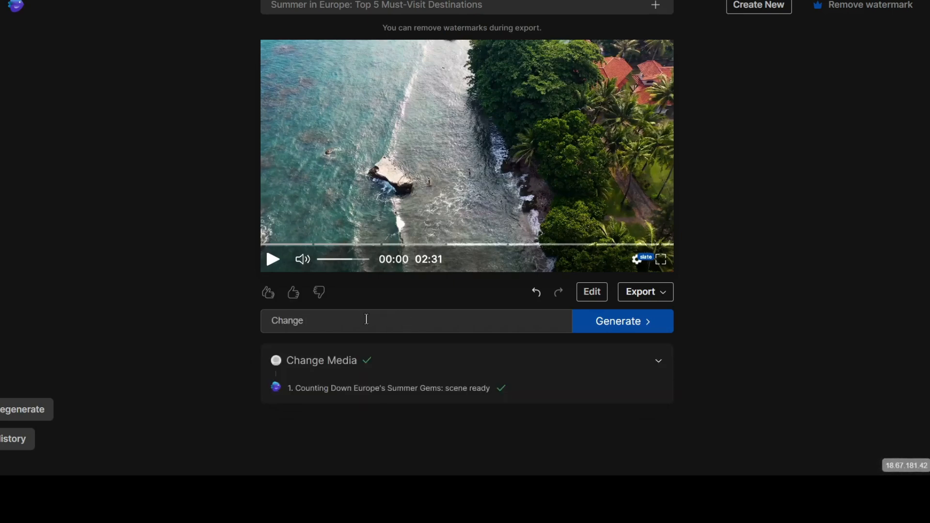
type("the voice to American Male voice")
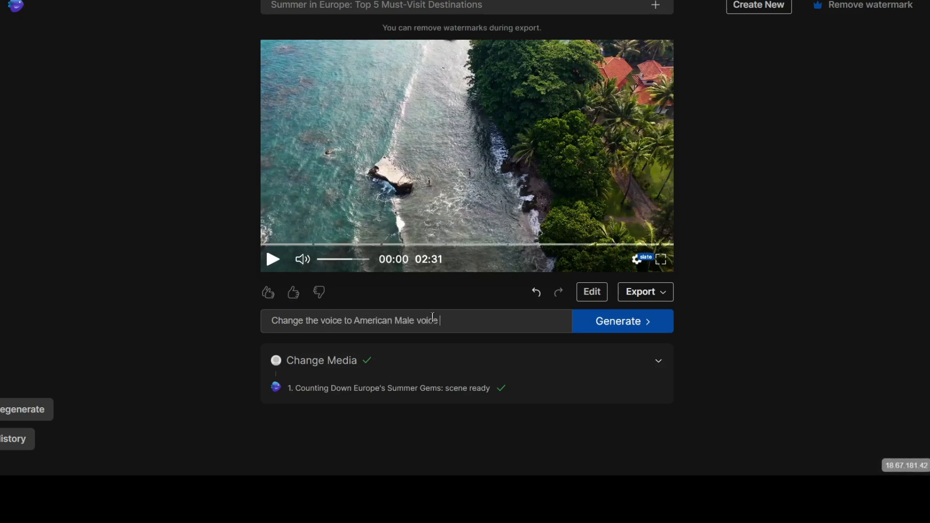
left_click(621, 321)
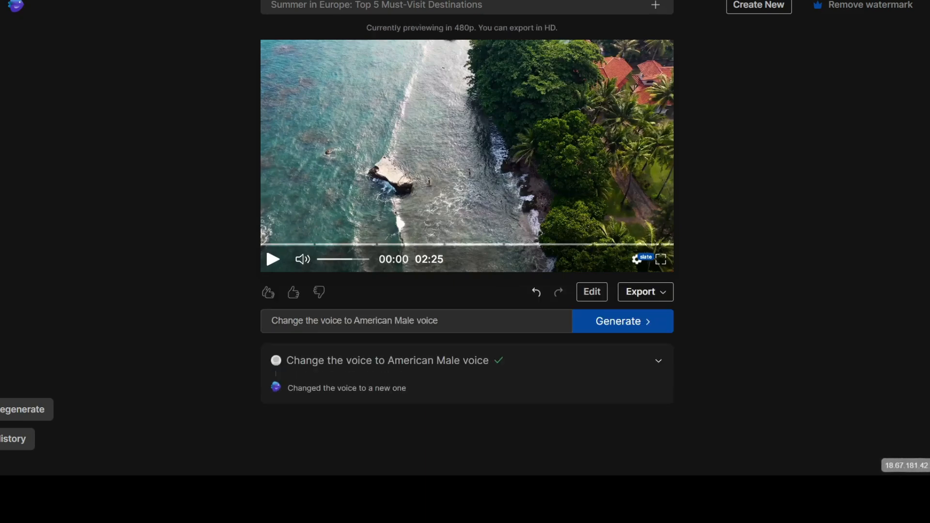
left_click(273, 260)
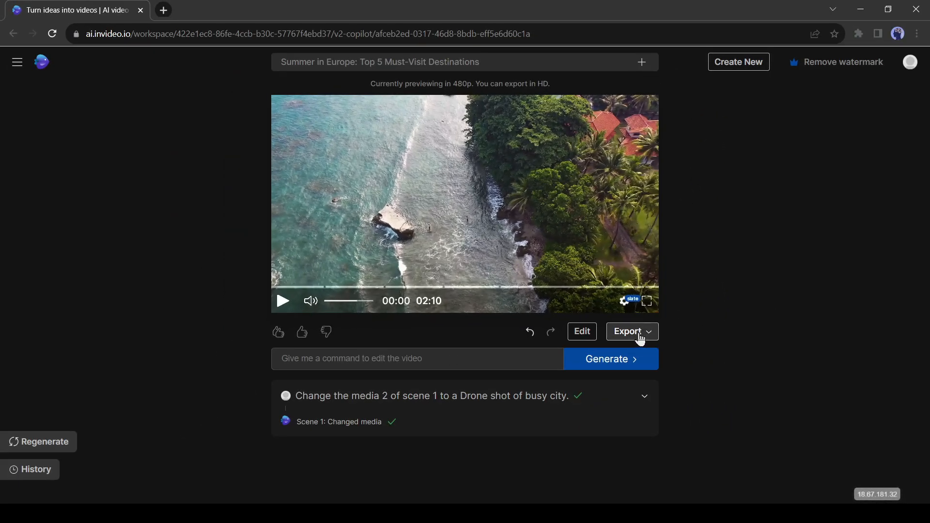
Step: Reach the Publish Video export settings at 1080p and proceed to Upgrade for the paid plans
left_click(627, 332)
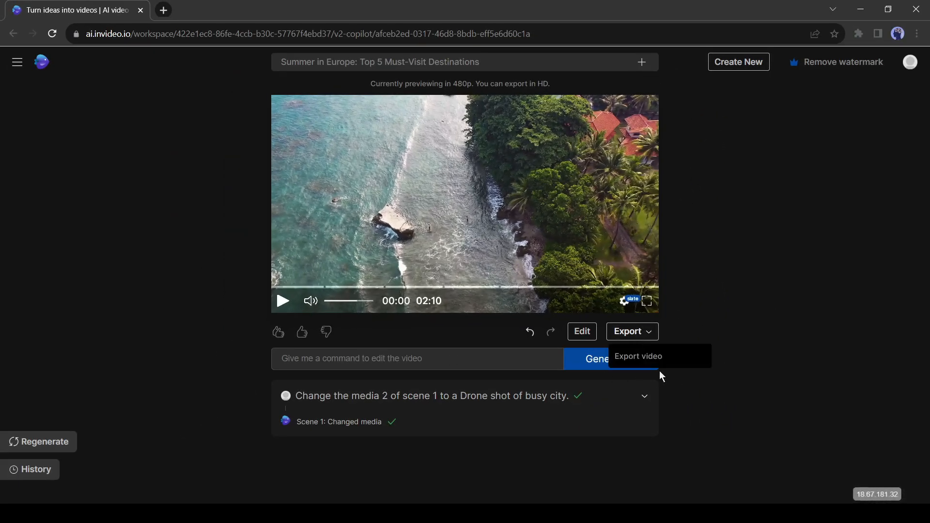
left_click(638, 355)
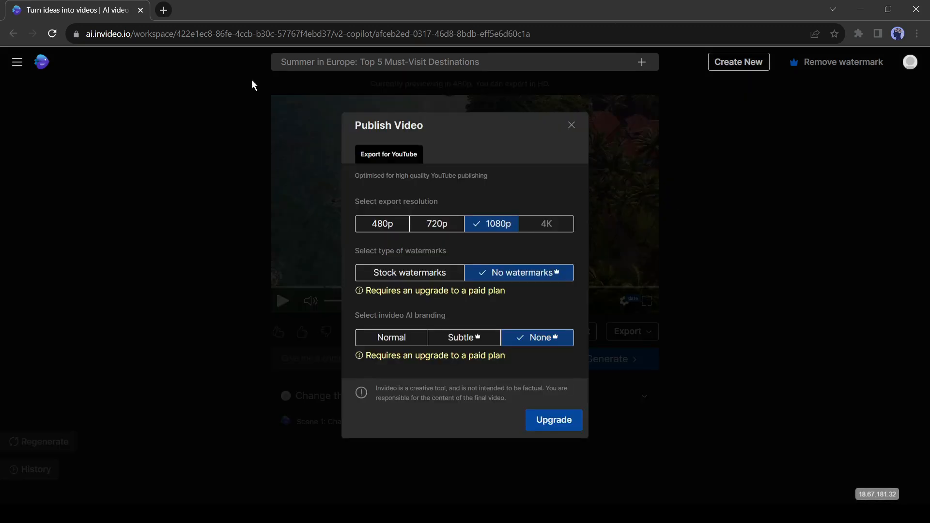
mouse_move(398, 157)
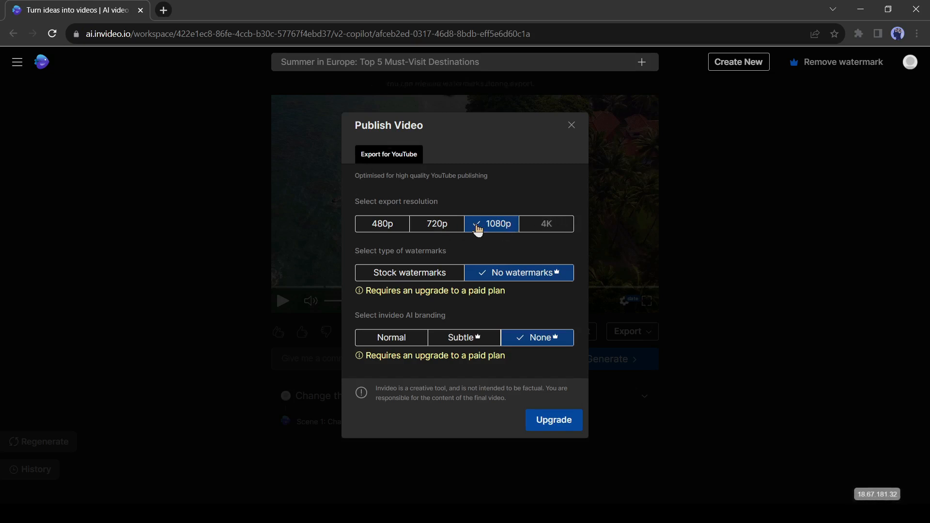
mouse_move(524, 278)
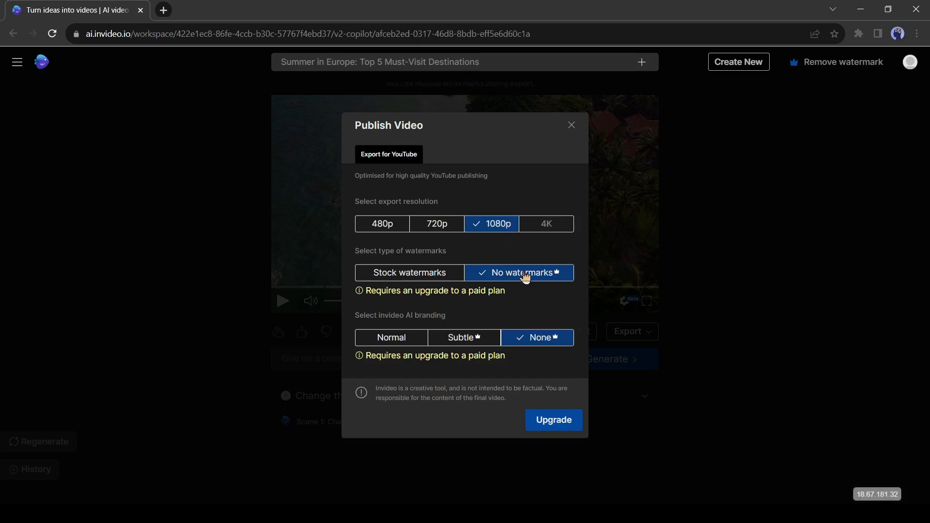
mouse_move(394, 294)
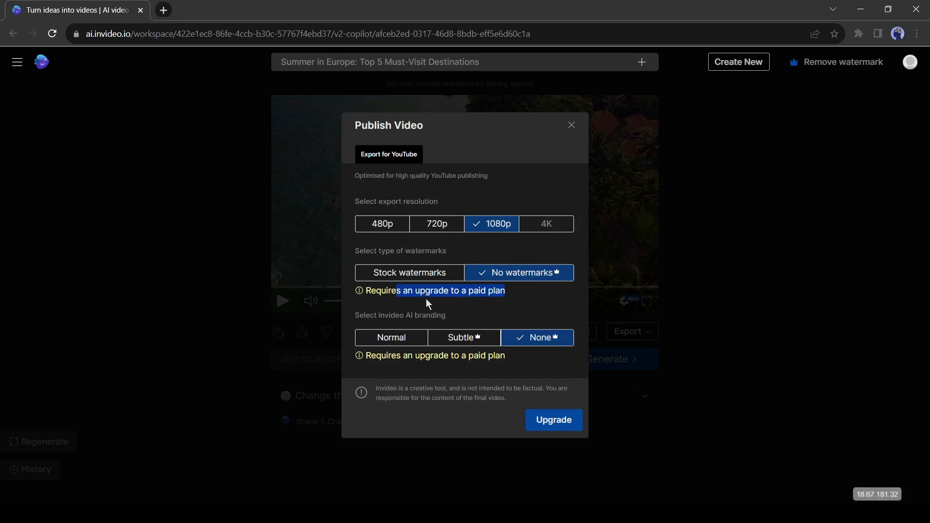
mouse_move(382, 314)
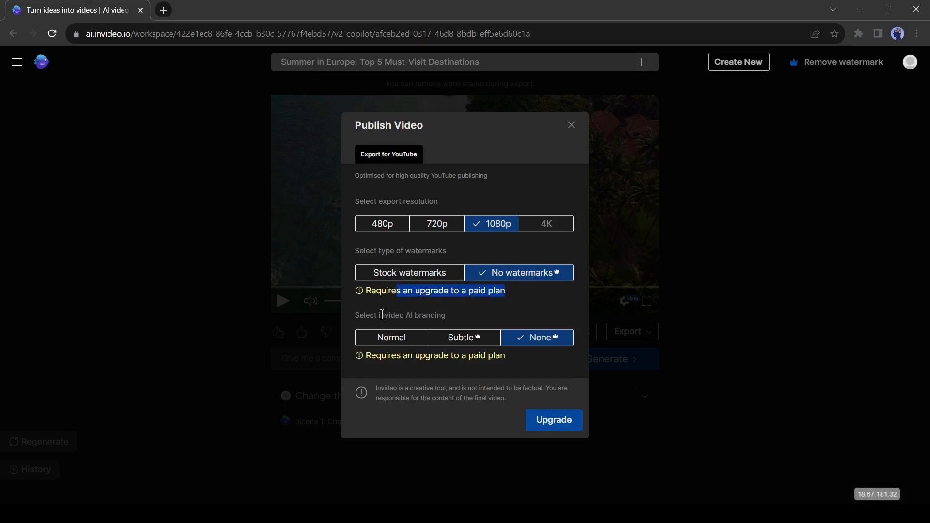
left_click(552, 419)
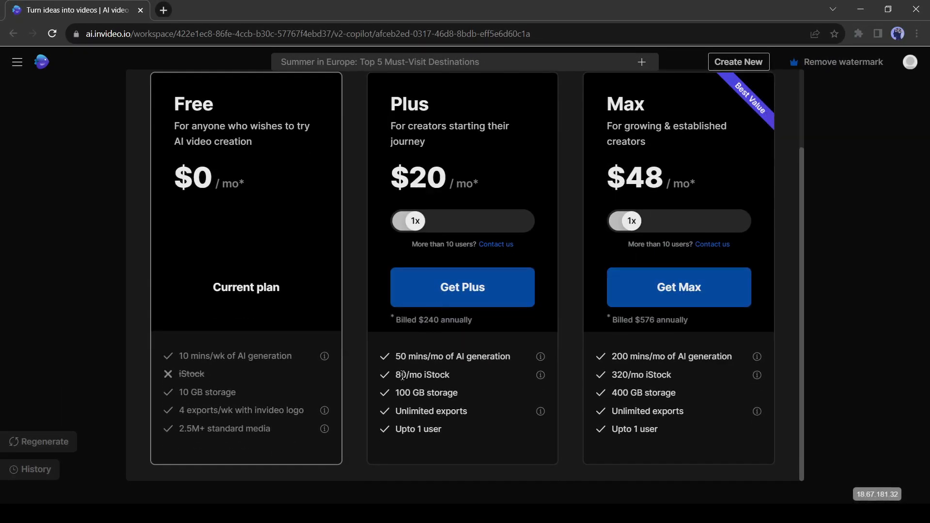
Step: Review the Plus plan's AI generation allowance and leave the pricing plans page
double_click(451, 356)
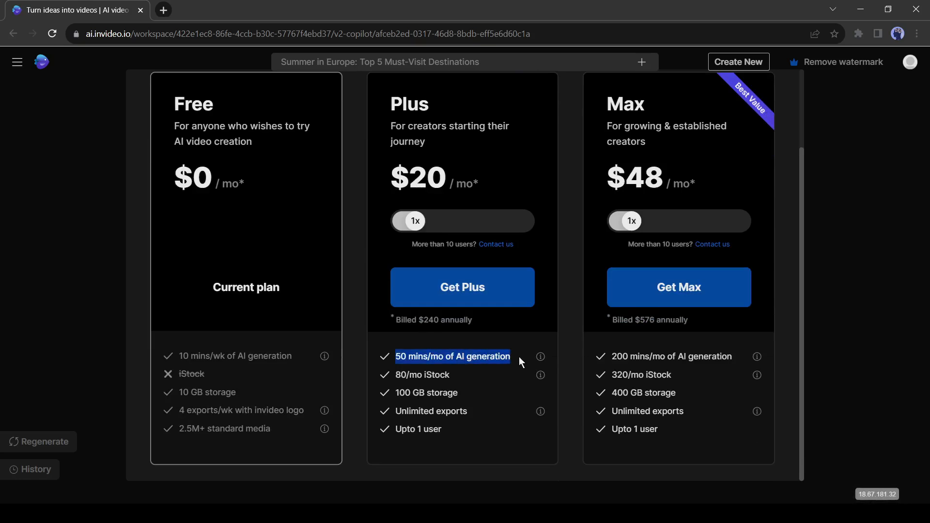
mouse_move(405, 372)
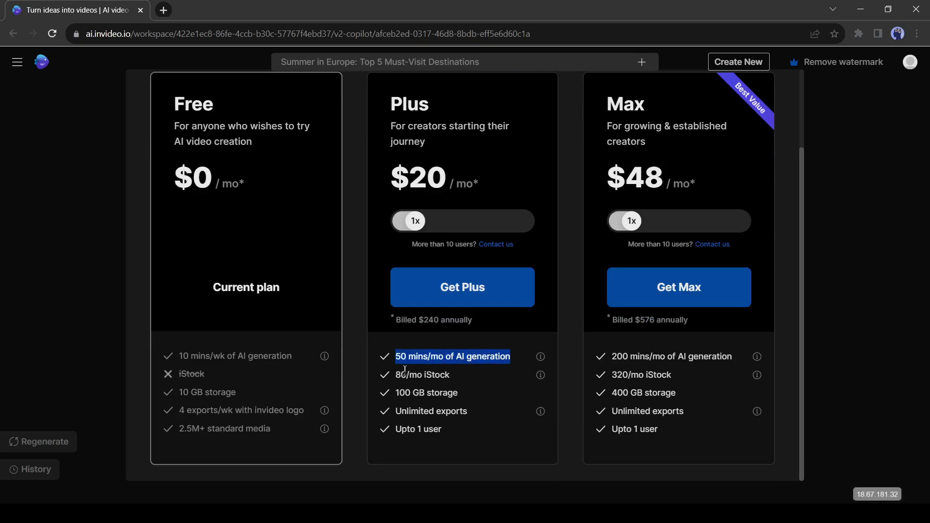
mouse_move(716, 186)
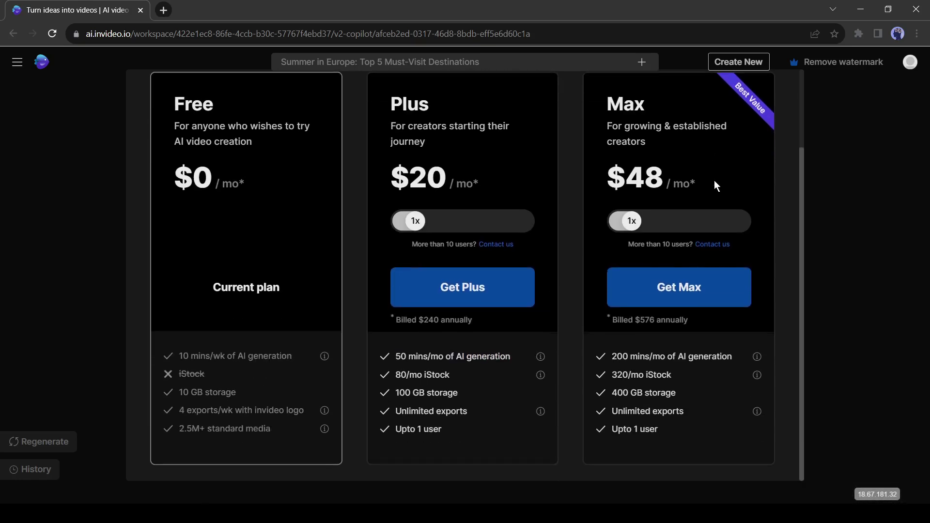
double_click(635, 179)
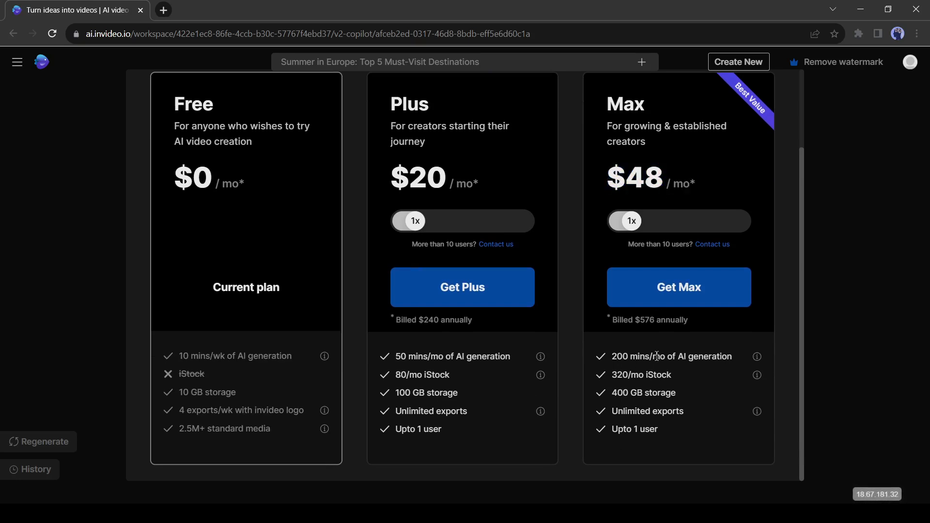
mouse_move(675, 362)
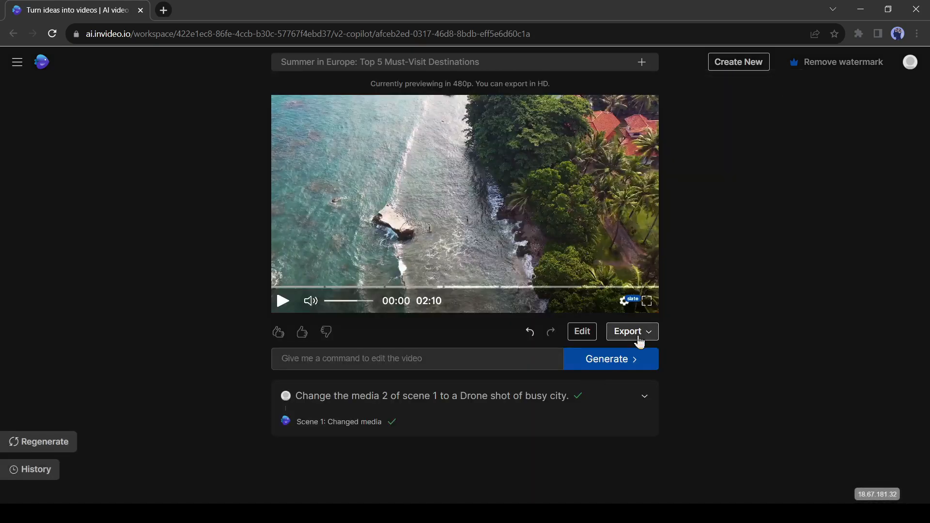
Step: Export at 1080p with stock watermarks and normal invideo AI branding, then continue to render
left_click(628, 332)
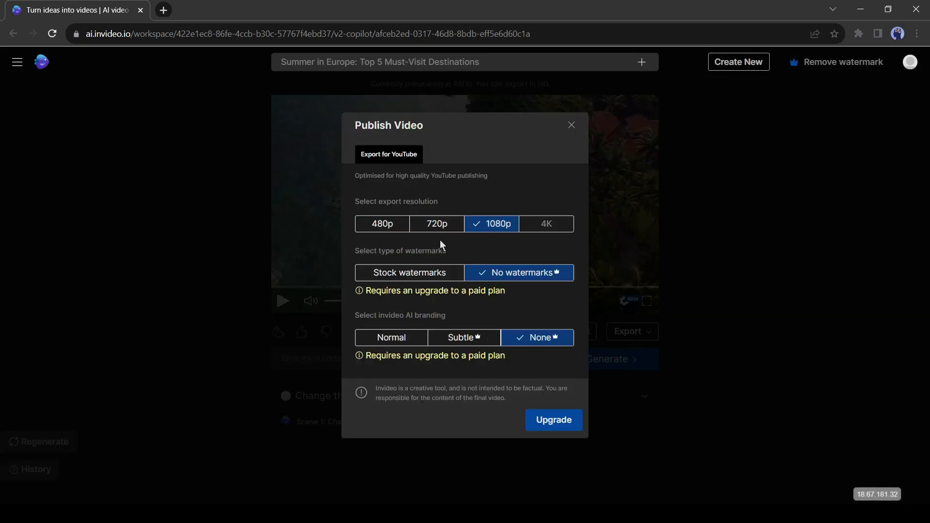
left_click(409, 272)
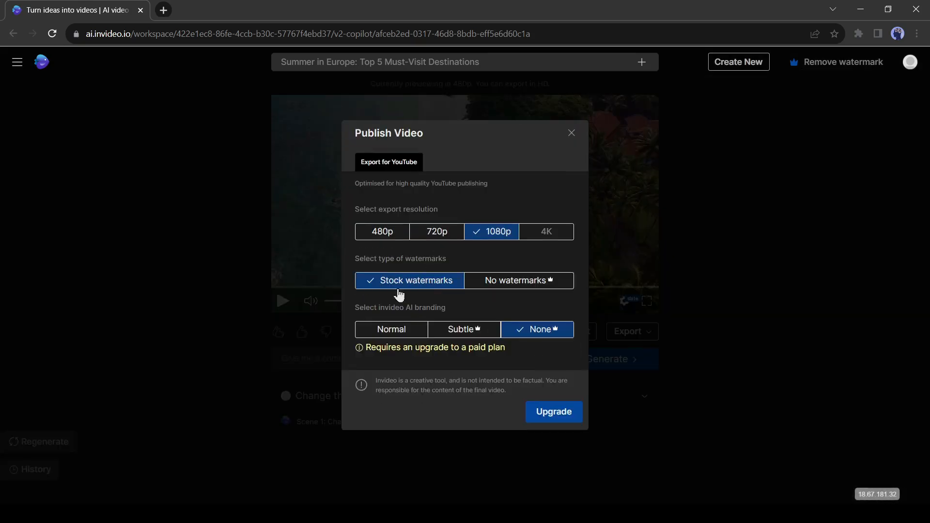
left_click(390, 337)
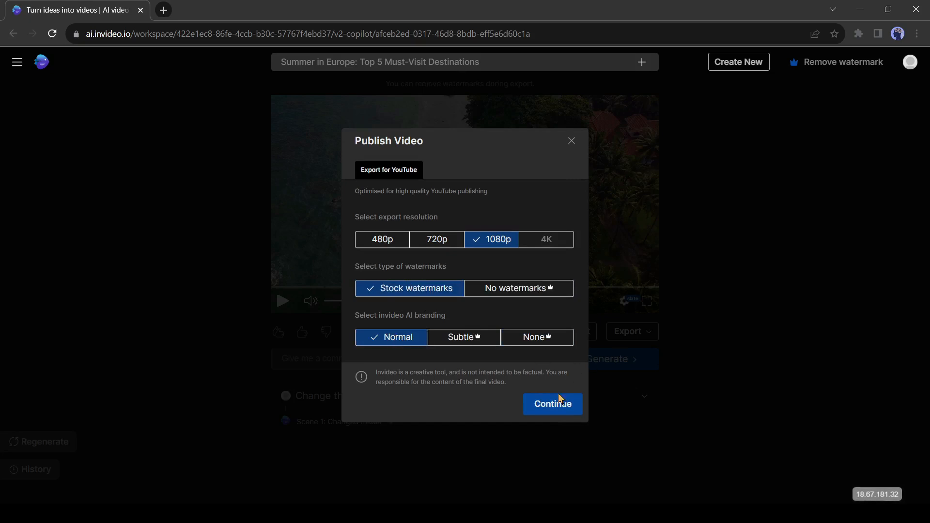
left_click(551, 404)
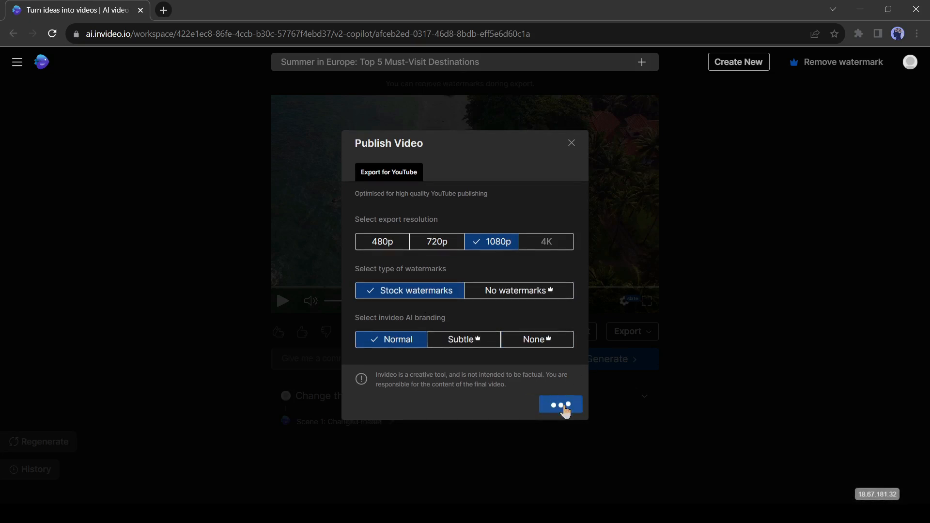
left_click(559, 405)
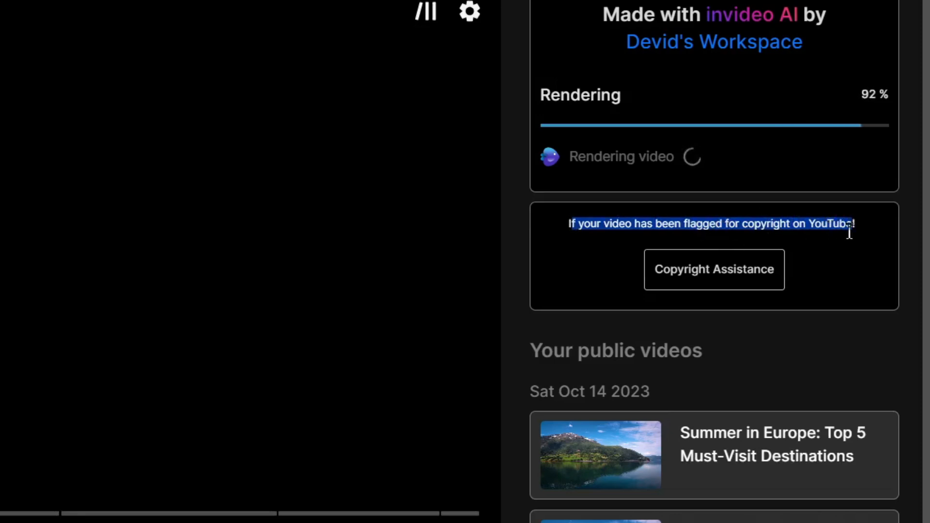
Step: Visit the copyright help page and Discord invite, then close both and return to the watch page
left_click(714, 269)
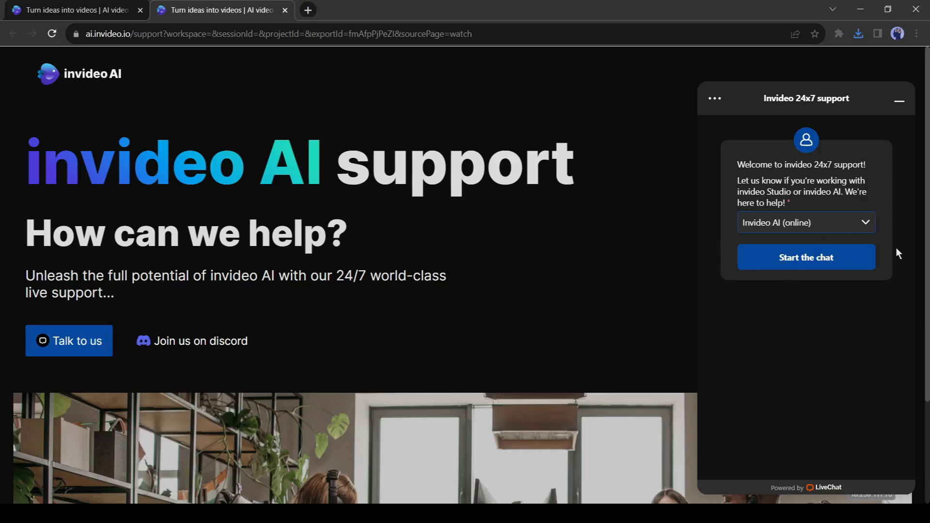
left_click(200, 341)
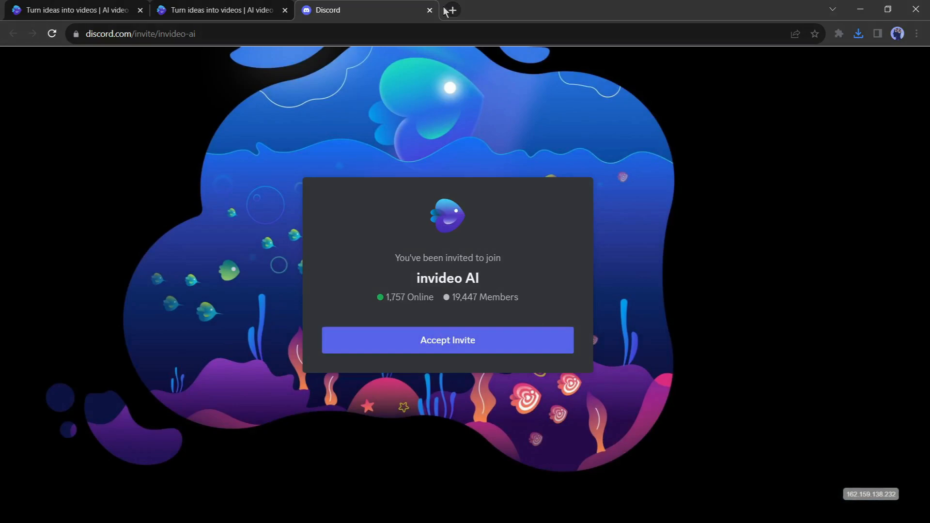
left_click(429, 9)
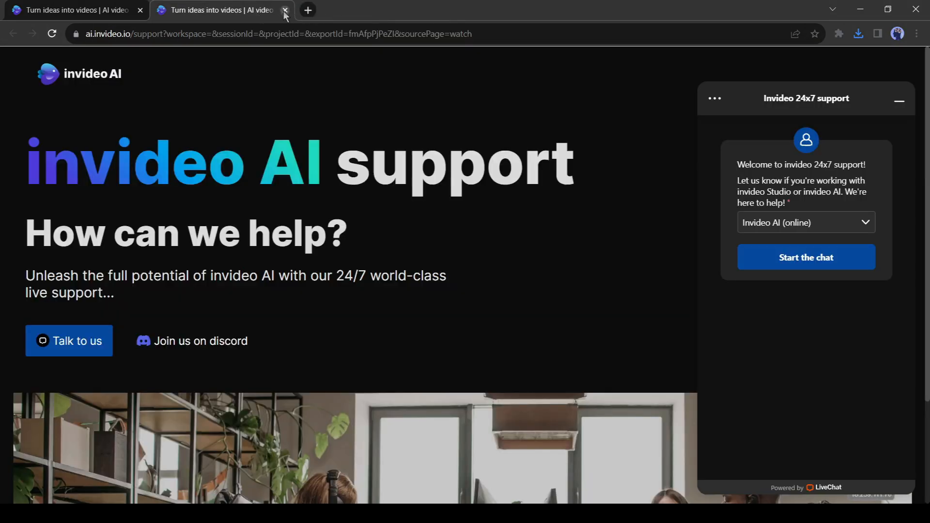
left_click(285, 10)
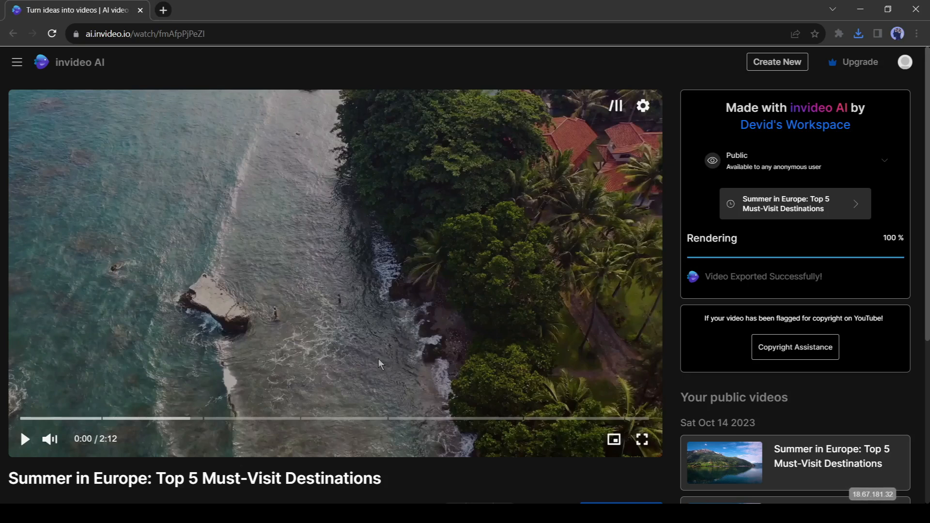
mouse_move(318, 273)
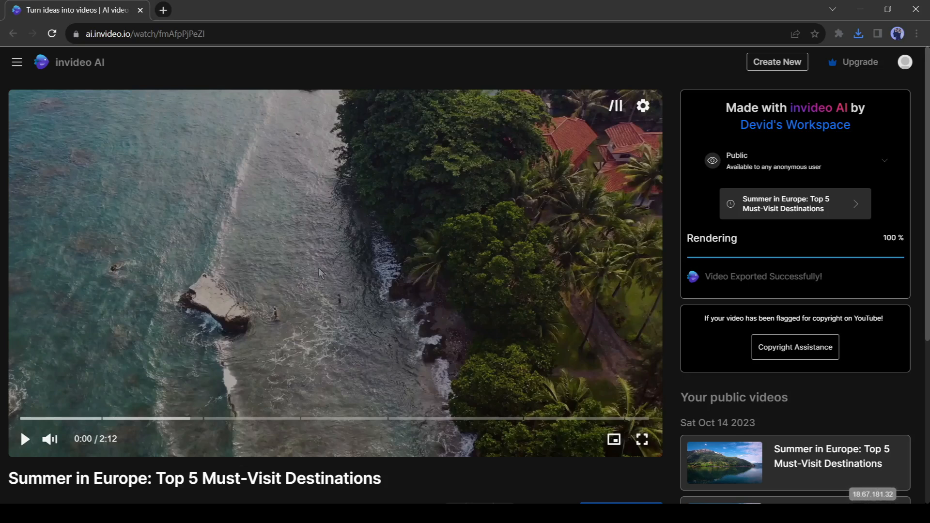